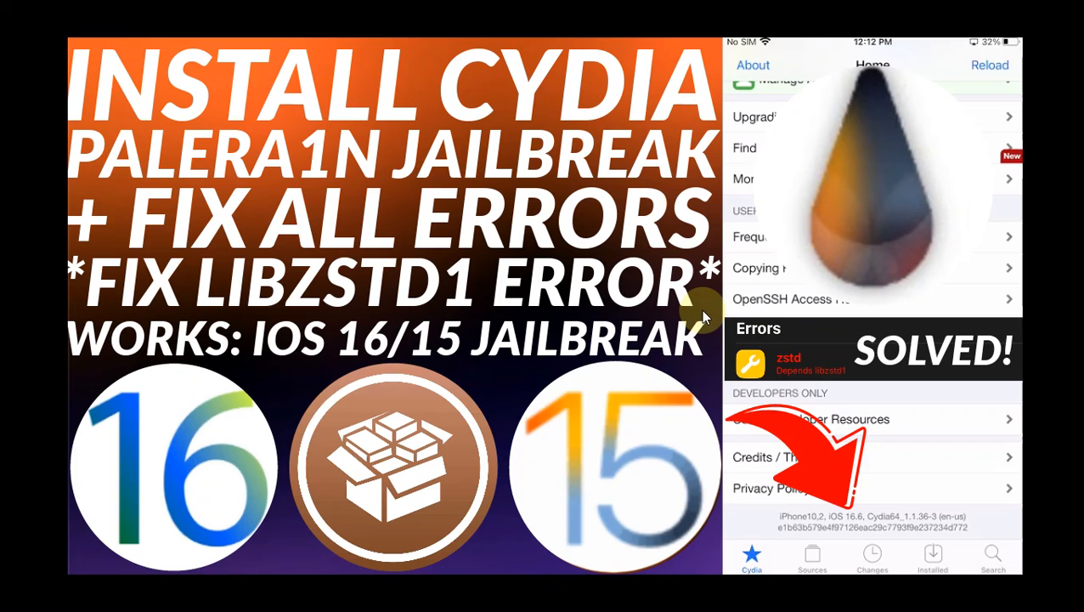
{"action": "mouse_move", "coordinate": [586, 236]}
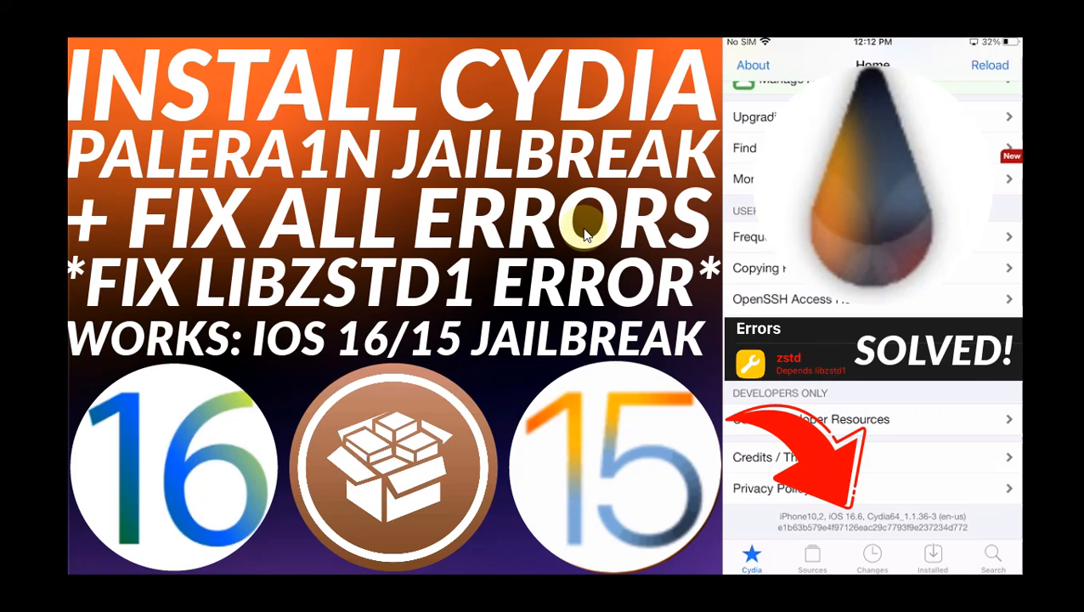
{"action": "mouse_move", "coordinate": [709, 242]}
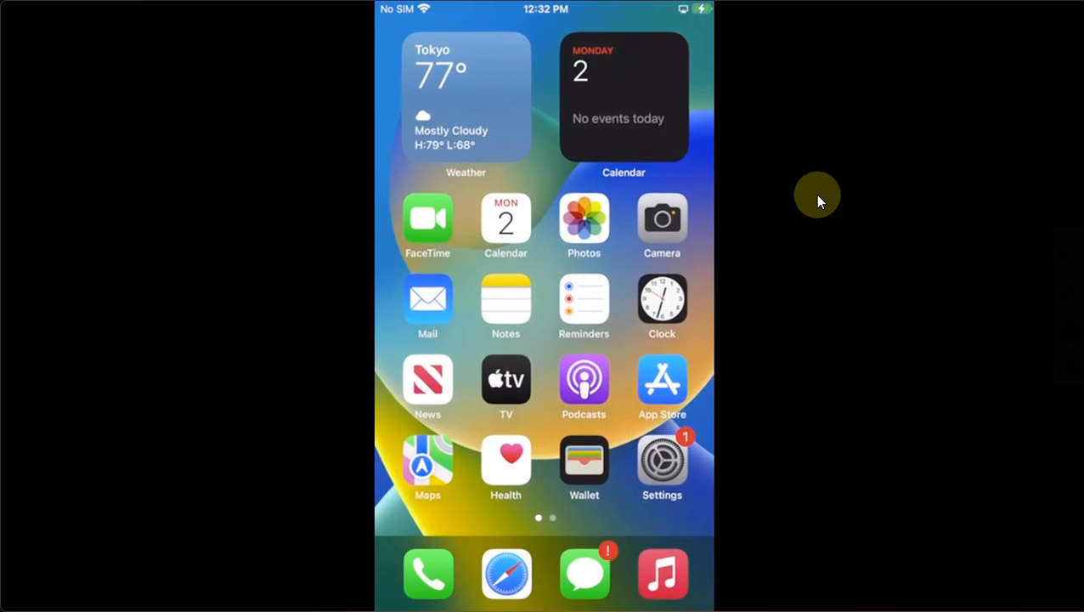
- Launch the palera1n loader from the second home screen page
{"action": "left_click", "coordinate": [662, 455]}
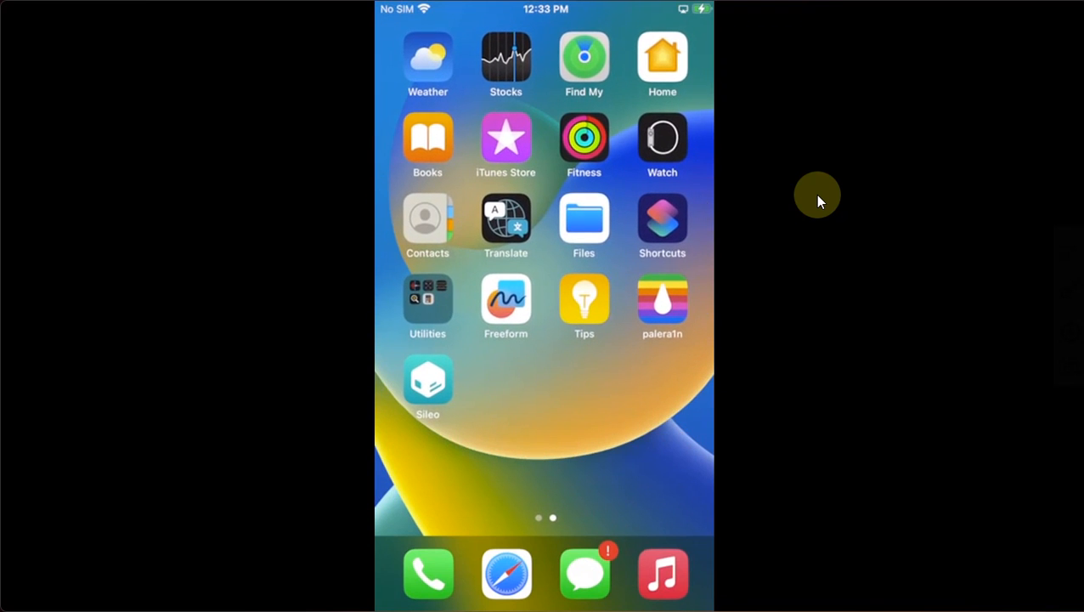
{"action": "left_click", "coordinate": [662, 300]}
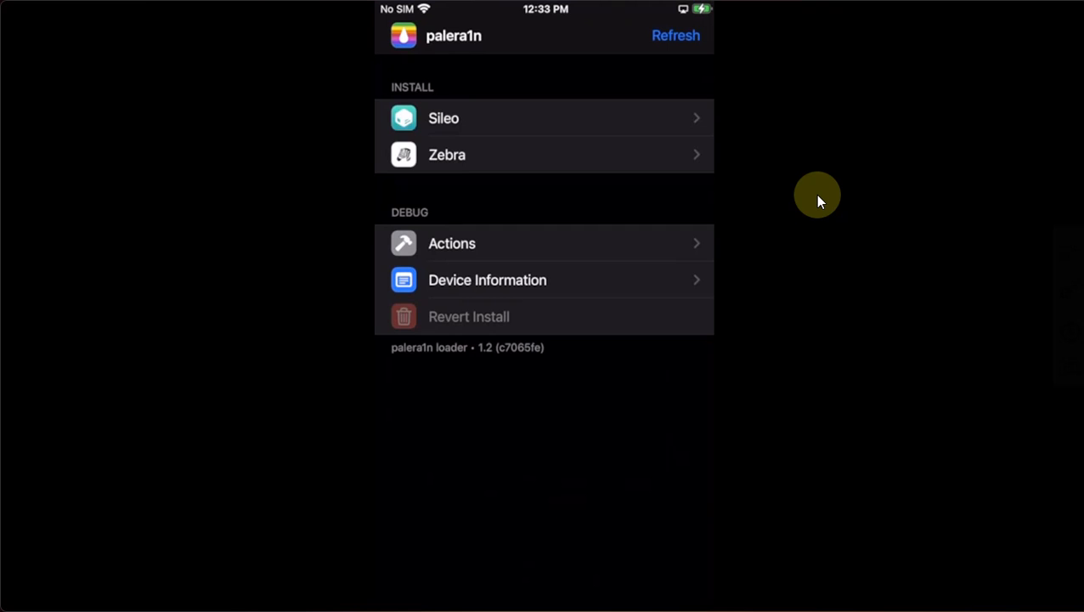
- Launch Sileo and show its Sources list of four repositories
{"action": "left_click", "coordinate": [443, 118]}
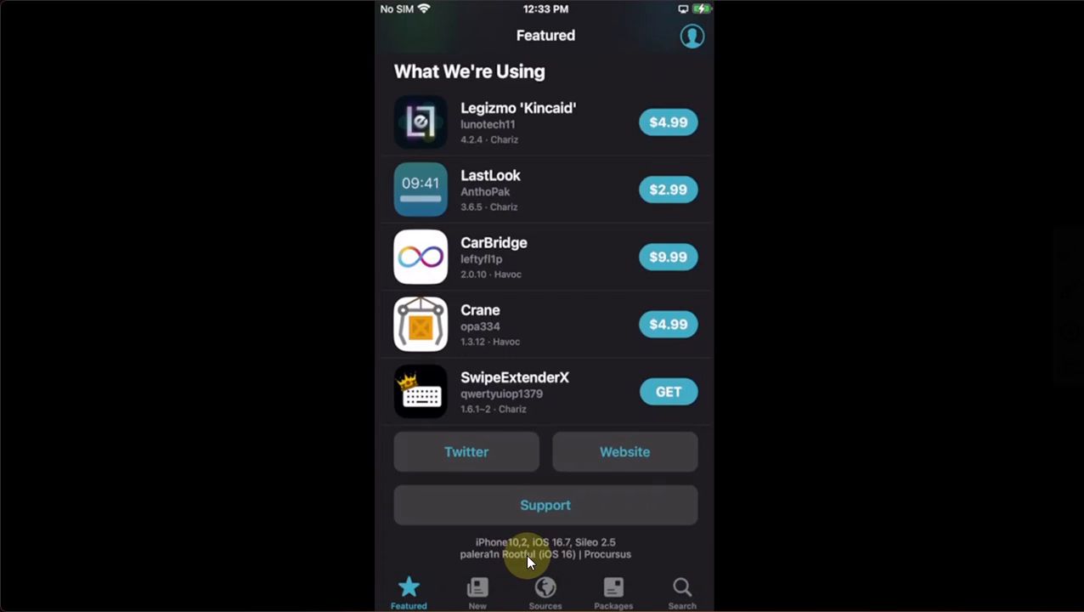
{"action": "mouse_move", "coordinate": [854, 392]}
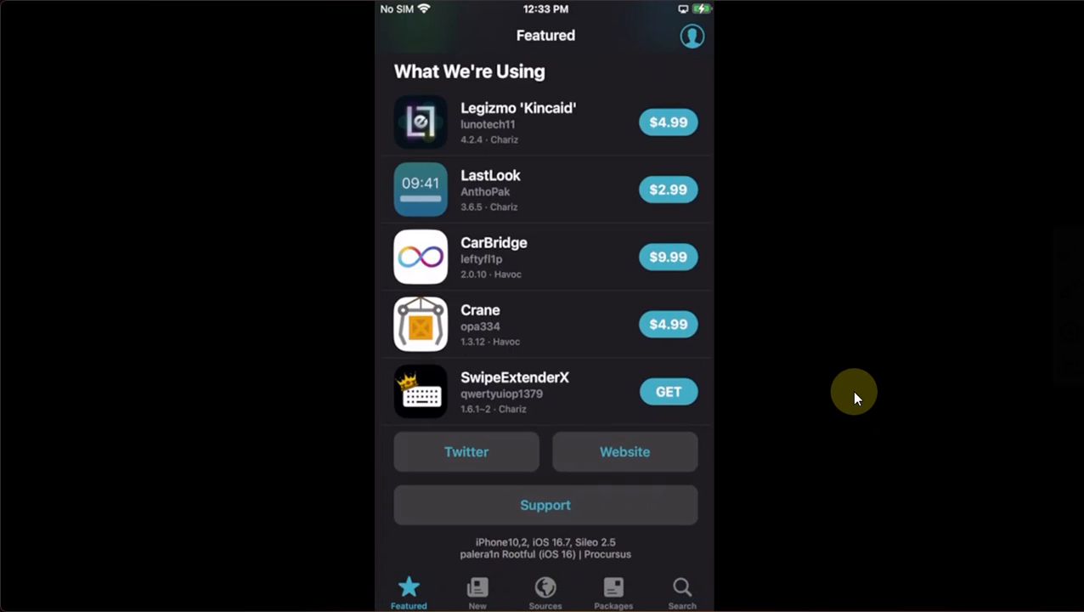
{"action": "left_click", "coordinate": [545, 591]}
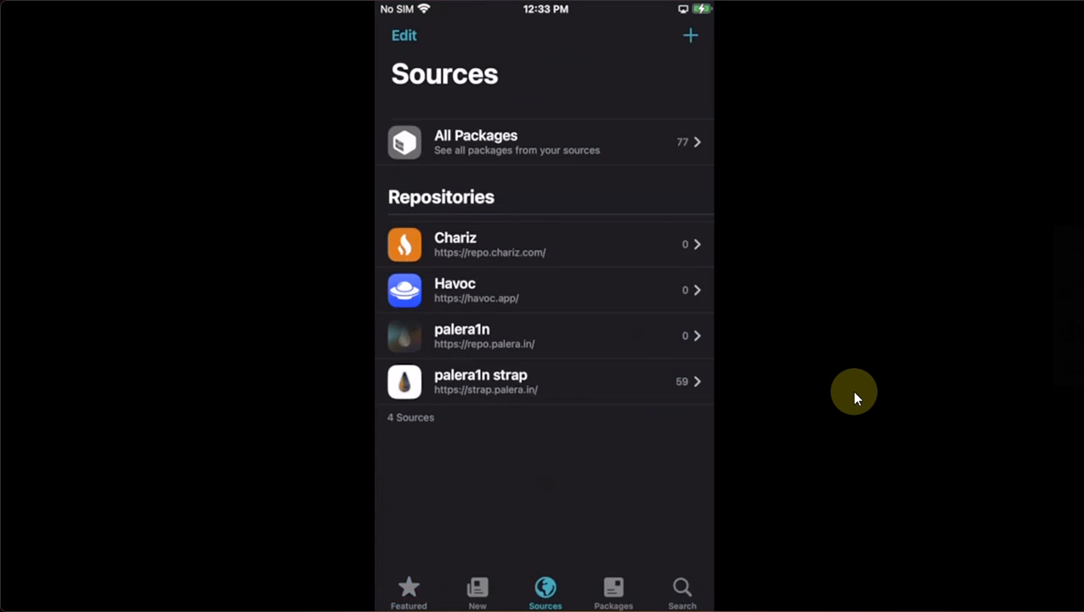
{"action": "left_click", "coordinate": [690, 35]}
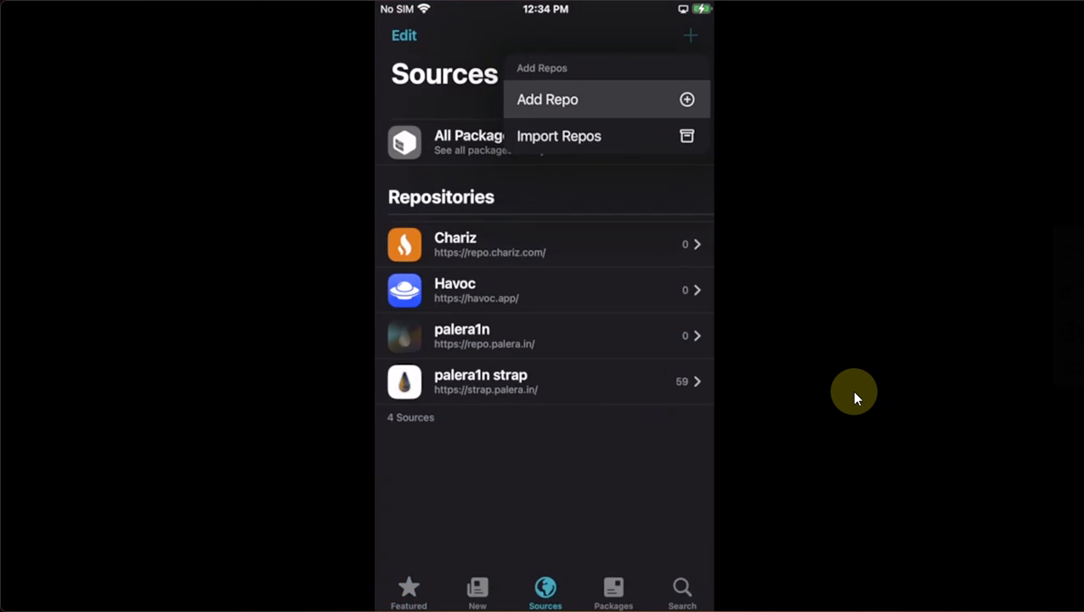
{"action": "left_click", "coordinate": [548, 99]}
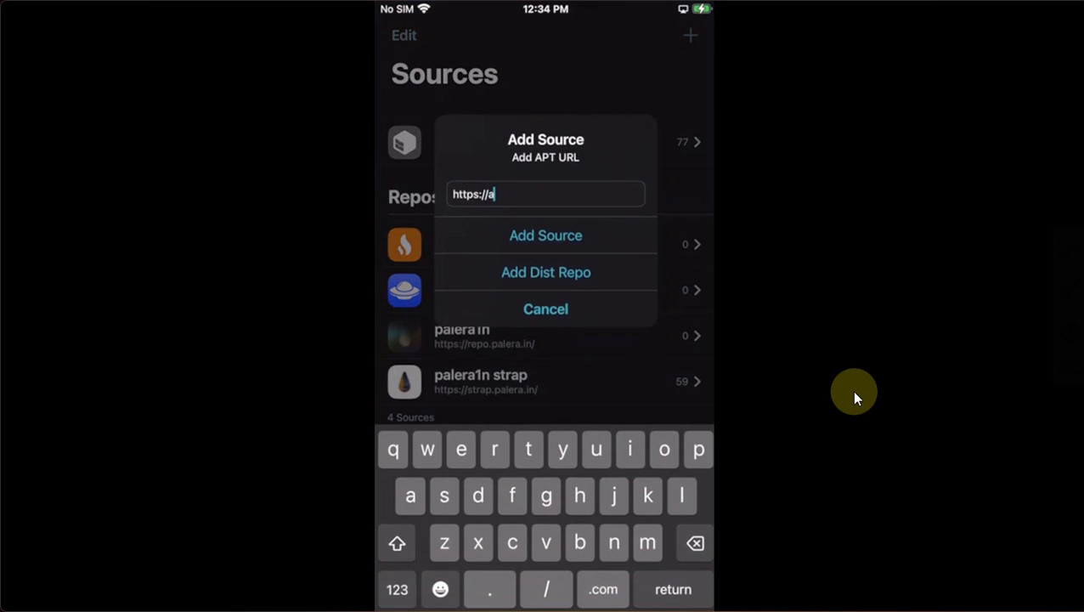
{"action": "type", "text": "pt.netsirkl"}
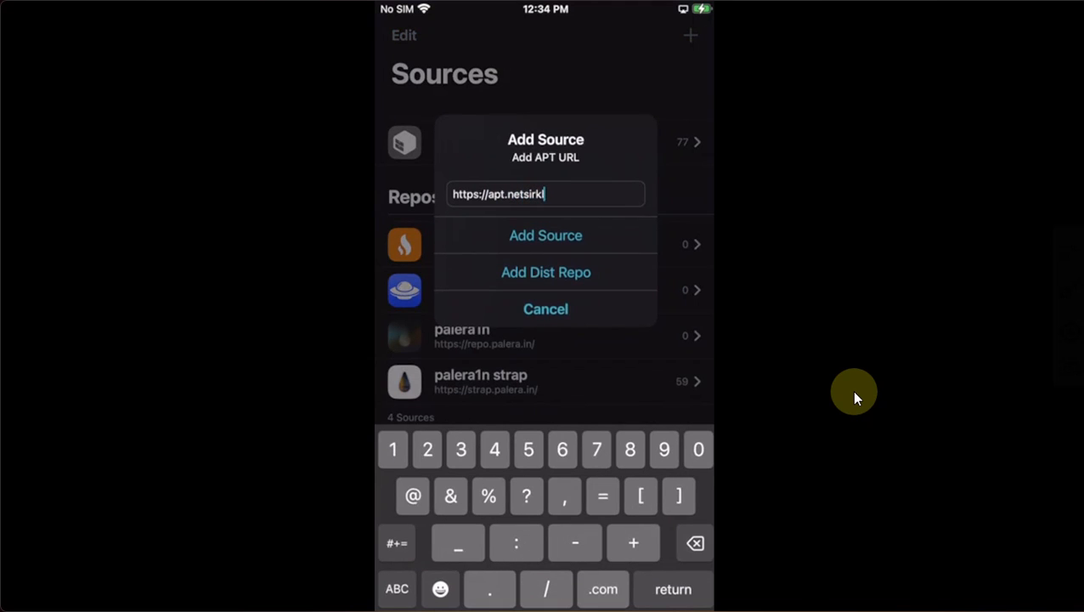
{"action": "type", "text": "64.com"}
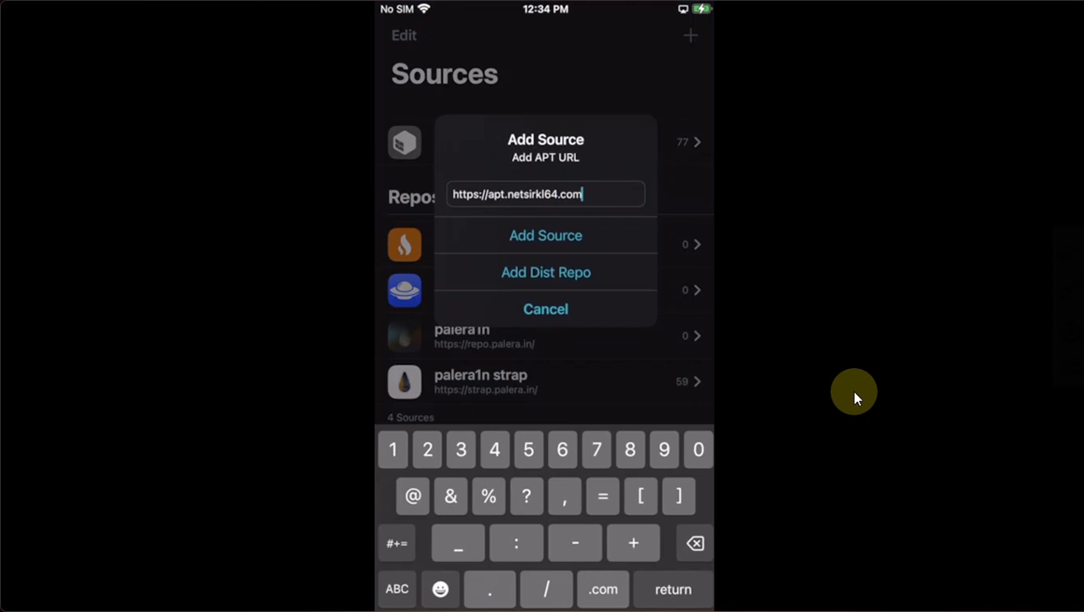
{"action": "left_click", "coordinate": [545, 236]}
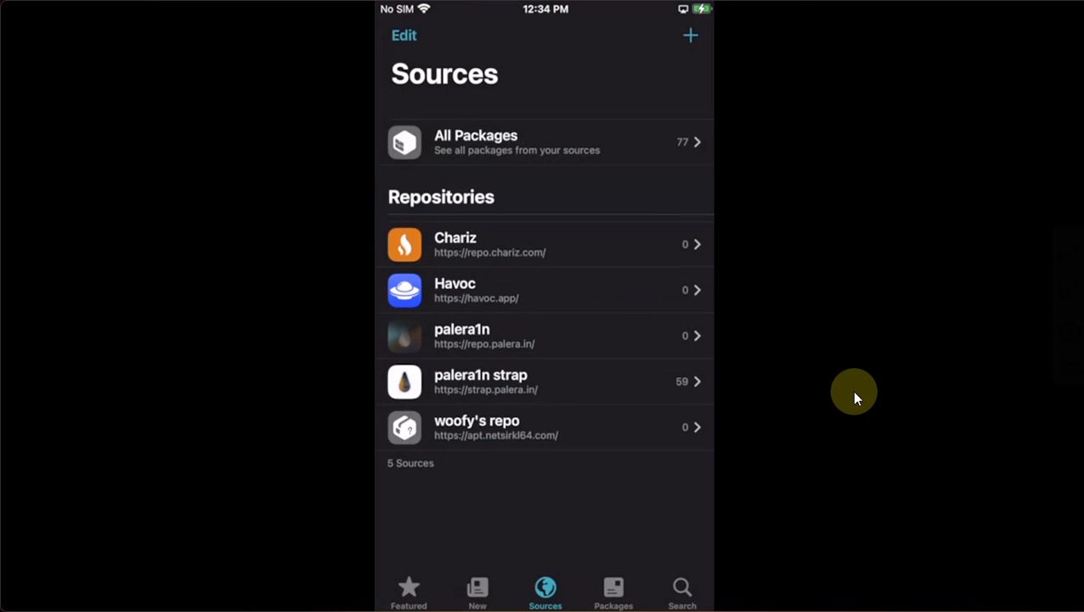
{"action": "mouse_move", "coordinate": [503, 437]}
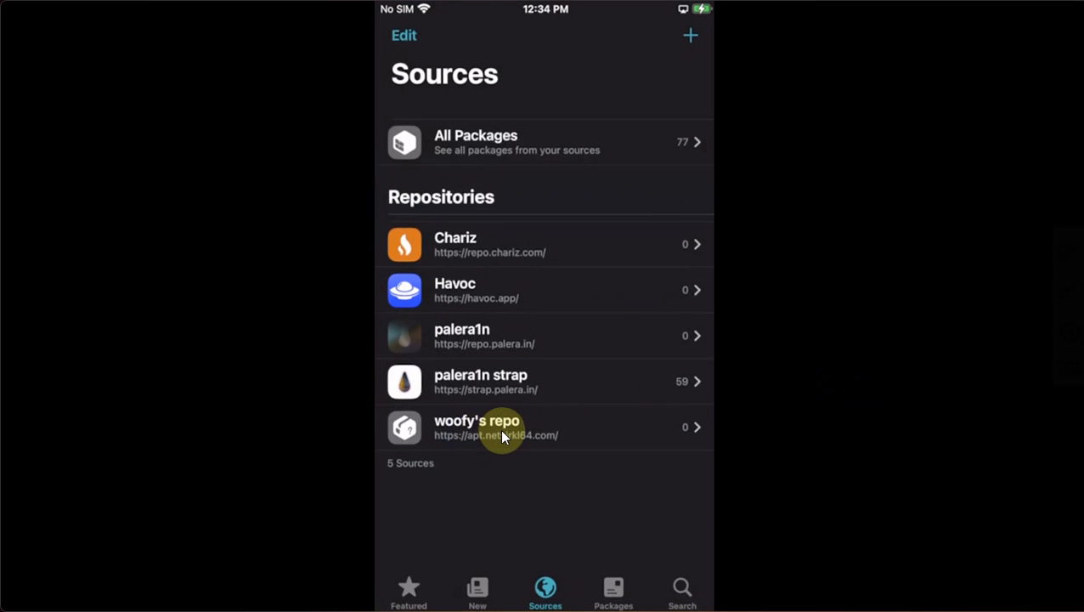
- Queue Cydia Installer from woofy's repo for installation
{"action": "left_click", "coordinate": [502, 426]}
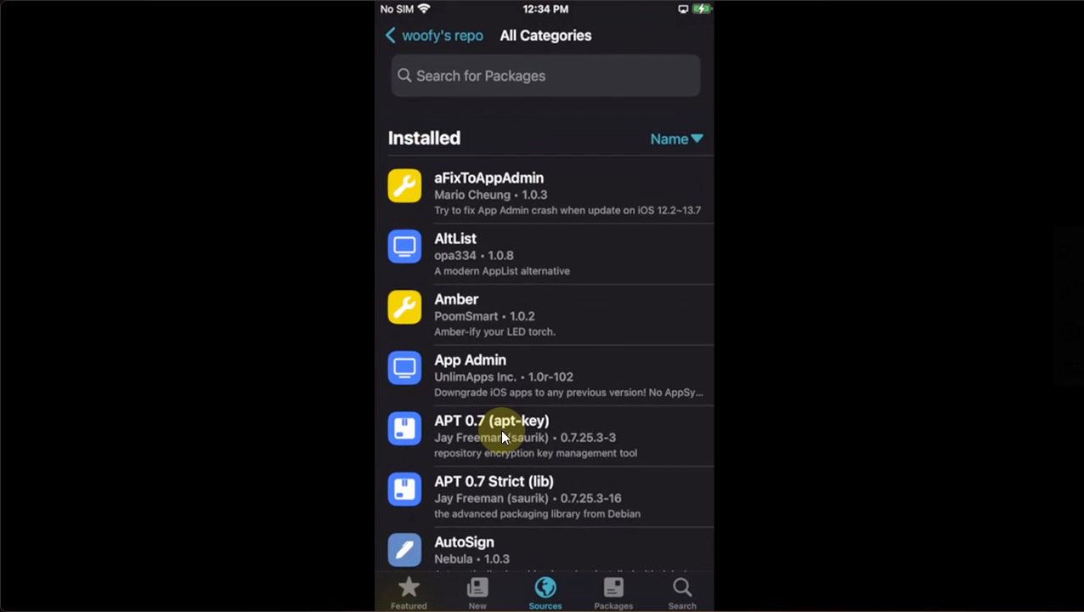
{"action": "left_click", "coordinate": [504, 436]}
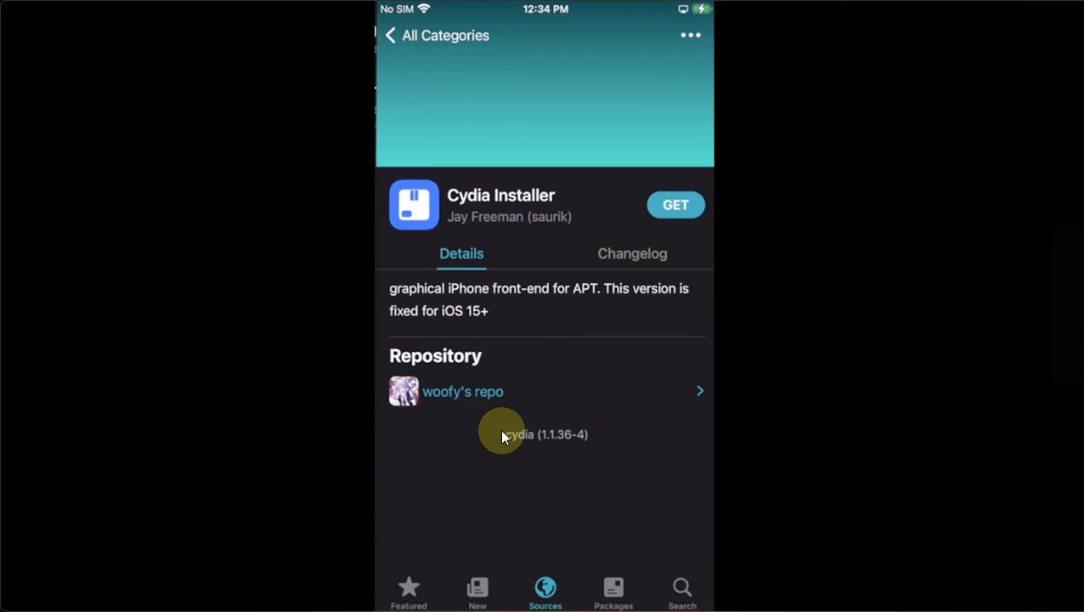
{"action": "left_click", "coordinate": [675, 205]}
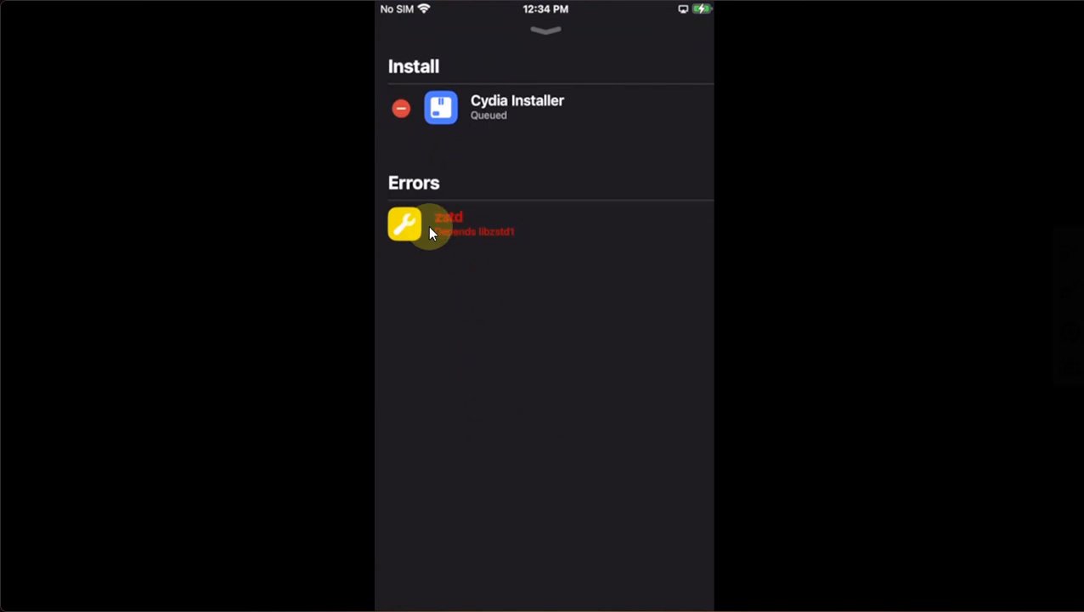
{"action": "mouse_move", "coordinate": [474, 246]}
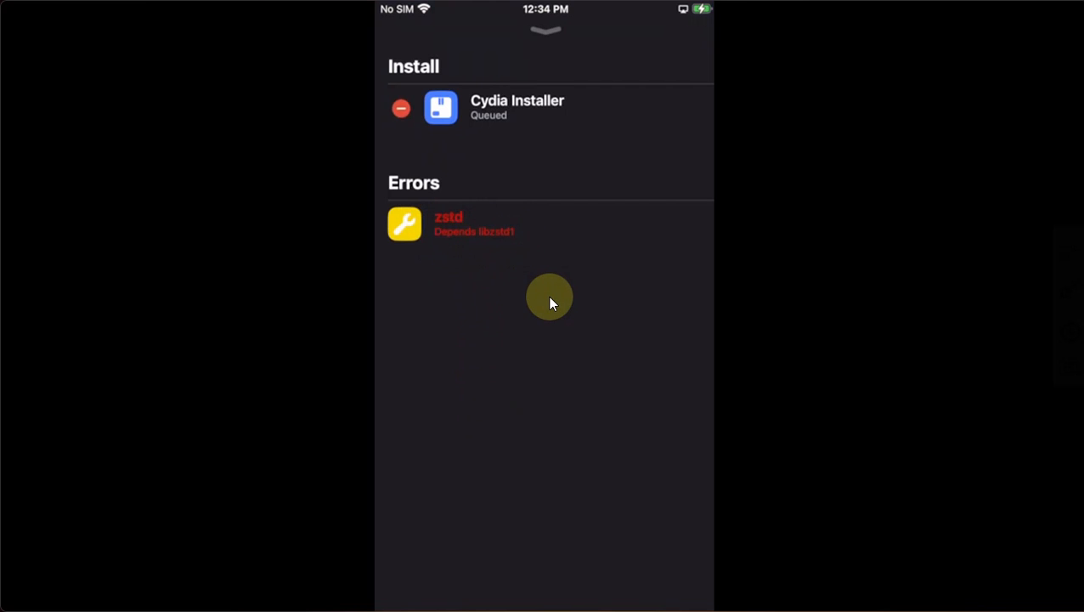
{"action": "mouse_move", "coordinate": [543, 287]}
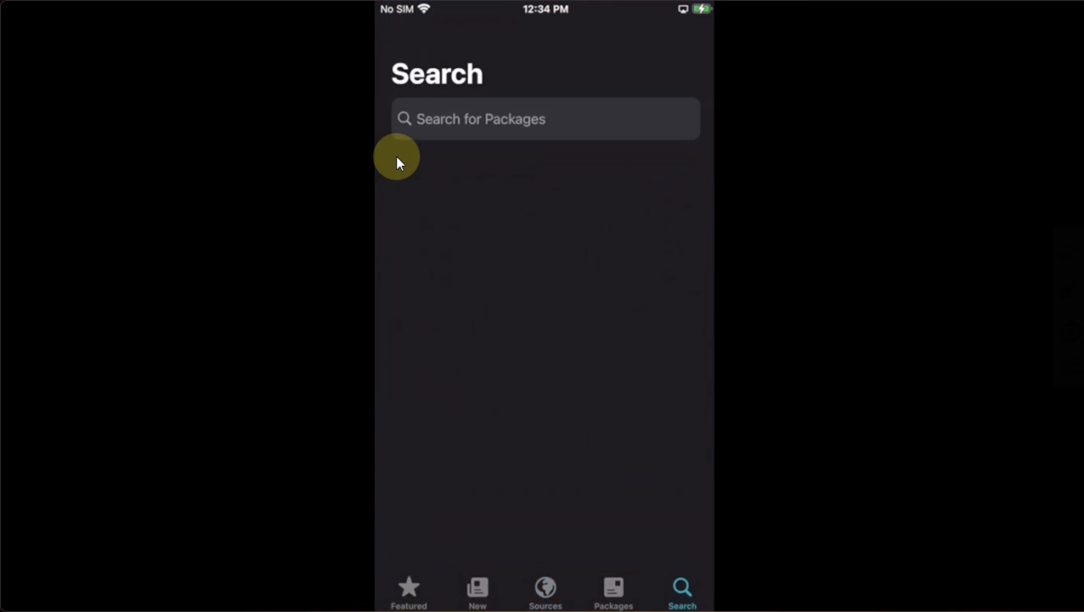
- Search for Zst and queue zstd version 1.5.2, returning to the results
{"action": "left_click", "coordinate": [543, 118]}
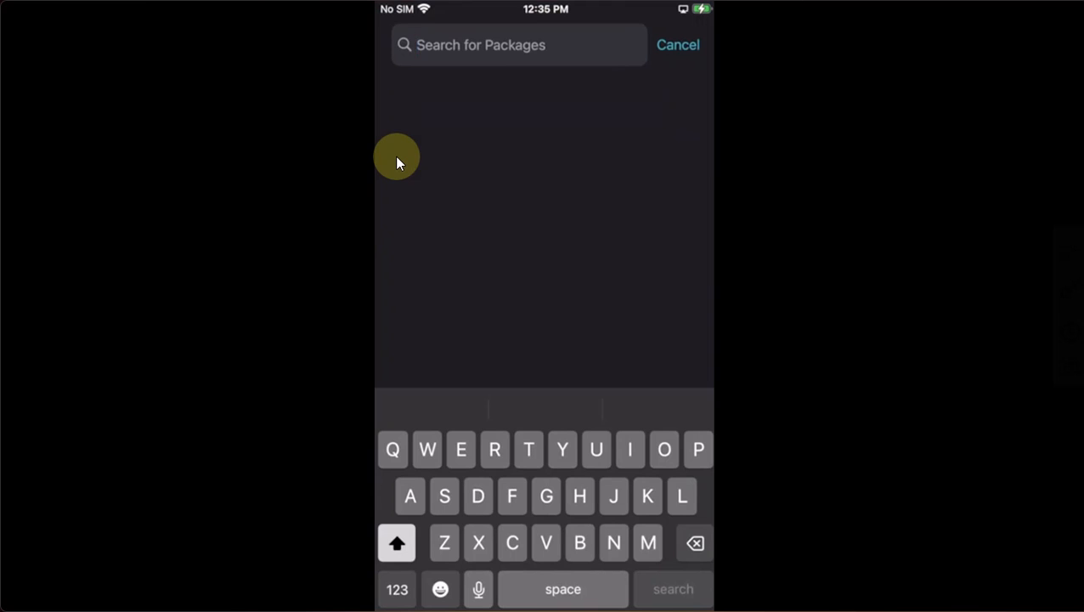
{"action": "type", "text": "Zstd"}
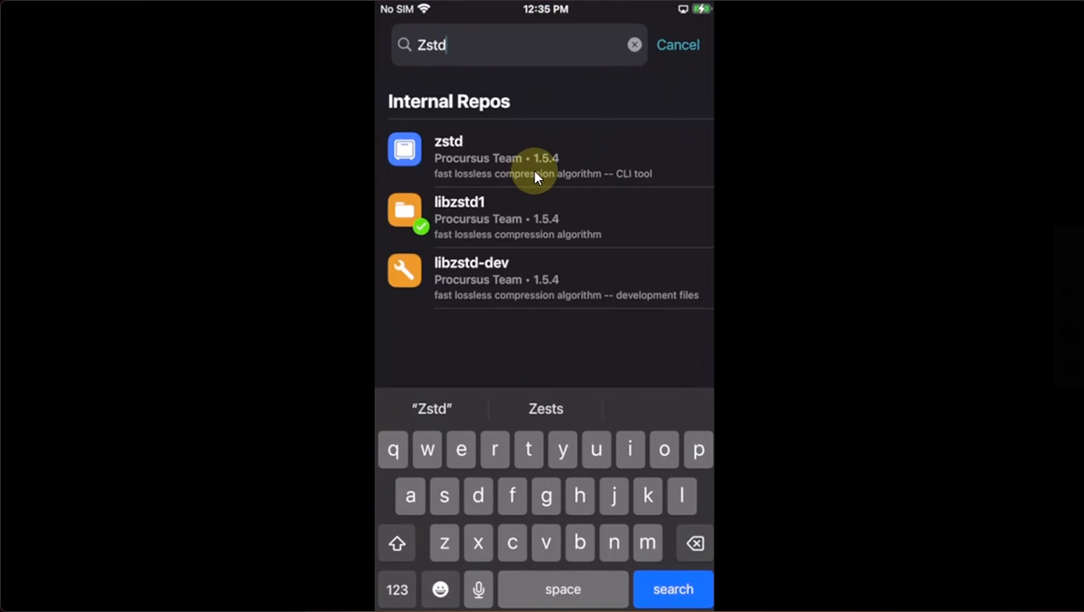
{"action": "mouse_move", "coordinate": [514, 169]}
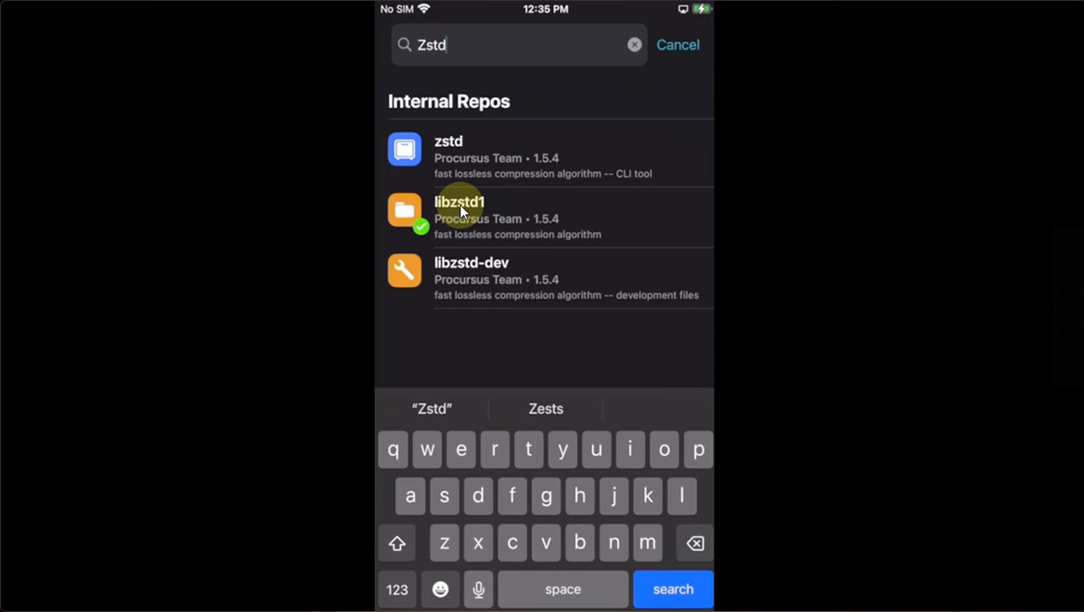
{"action": "mouse_move", "coordinate": [752, 221]}
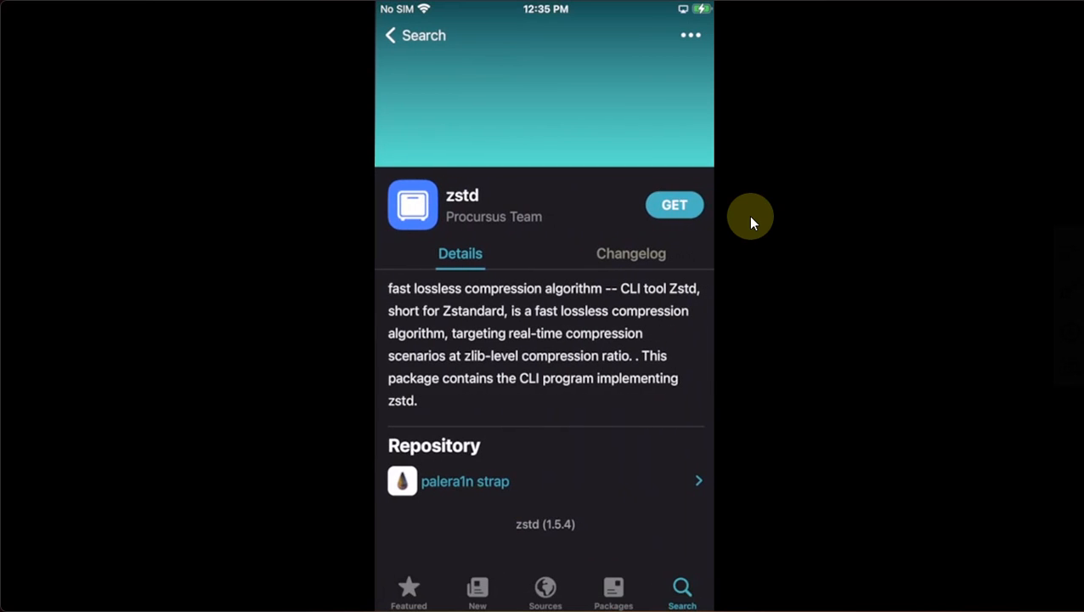
{"action": "mouse_move", "coordinate": [673, 208]}
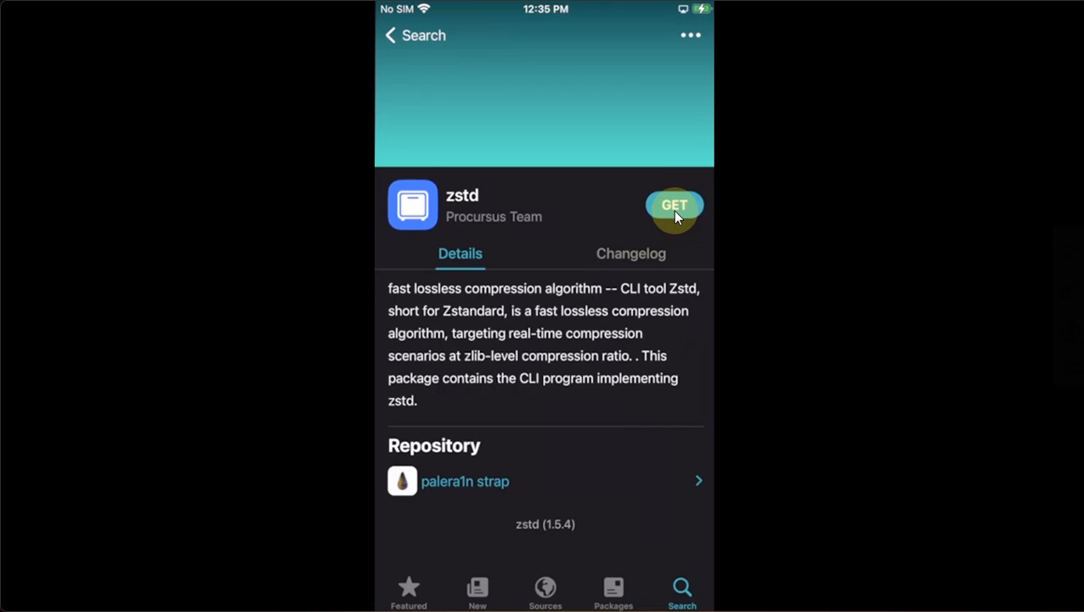
{"action": "left_click", "coordinate": [674, 206]}
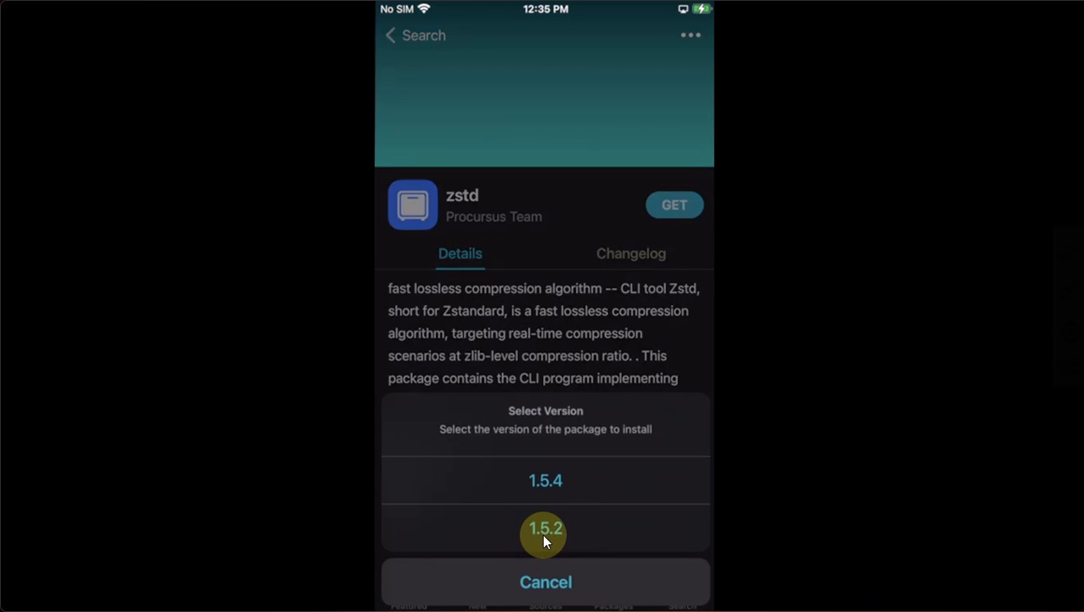
{"action": "left_click", "coordinate": [544, 530]}
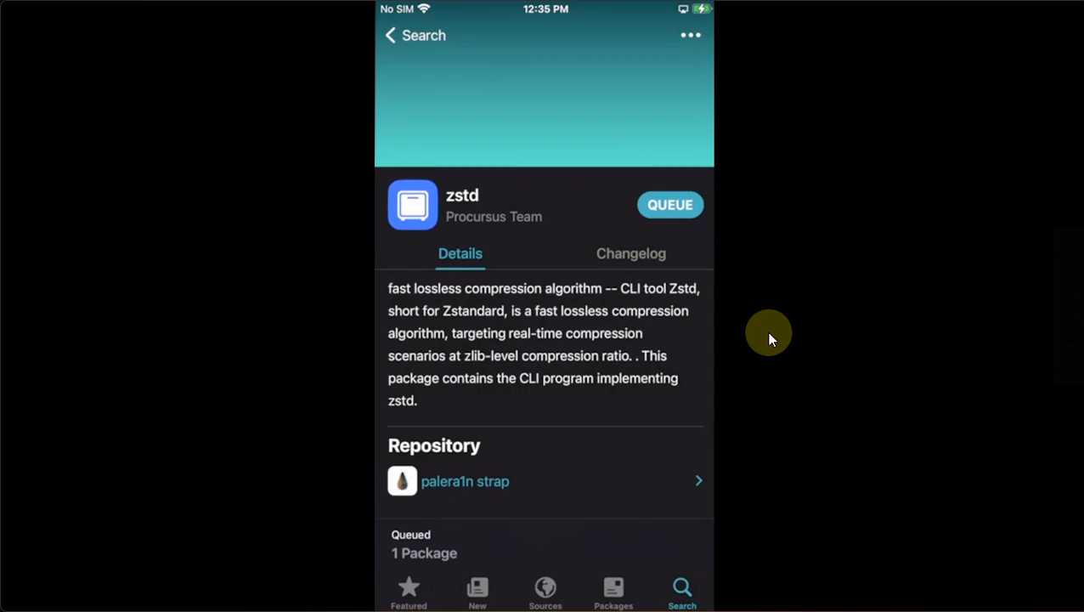
{"action": "left_click", "coordinate": [393, 34]}
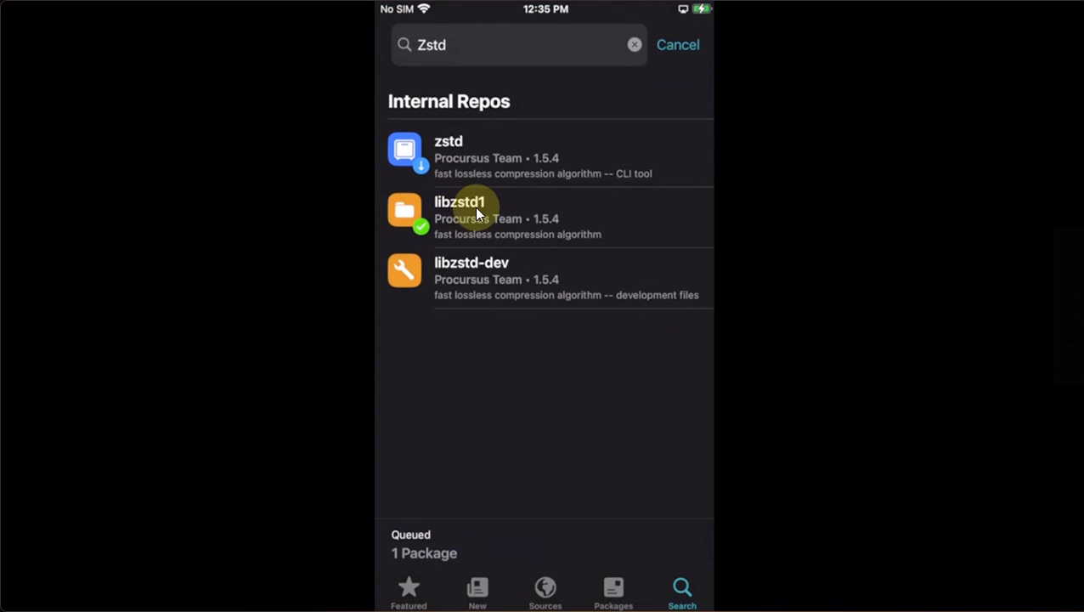
- Set libzstd1 to version 1.5.2 and install it along with zstd
{"action": "left_click", "coordinate": [493, 217]}
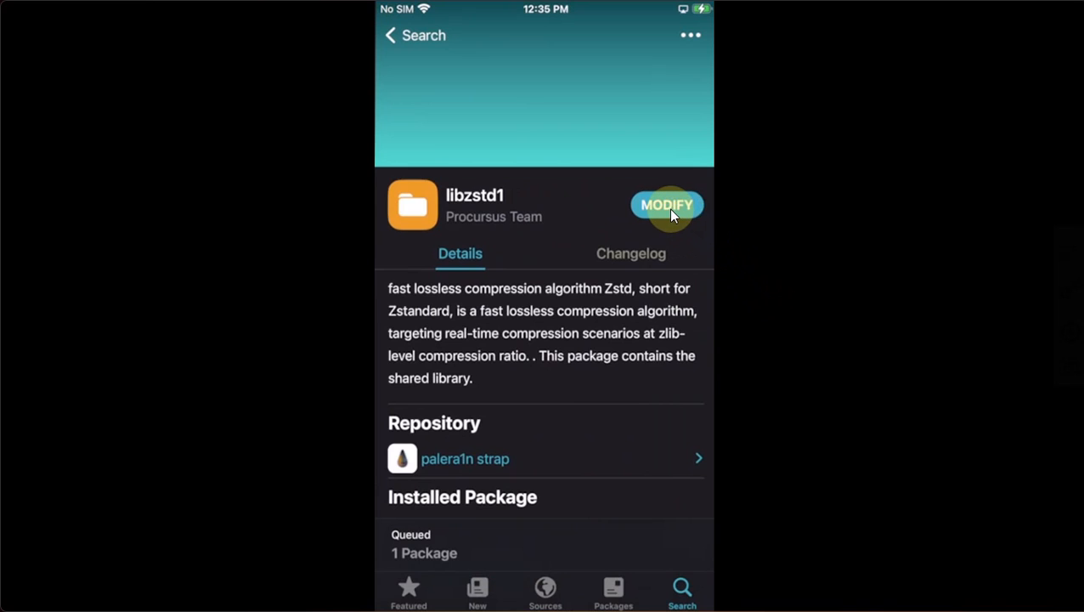
{"action": "left_click", "coordinate": [667, 205]}
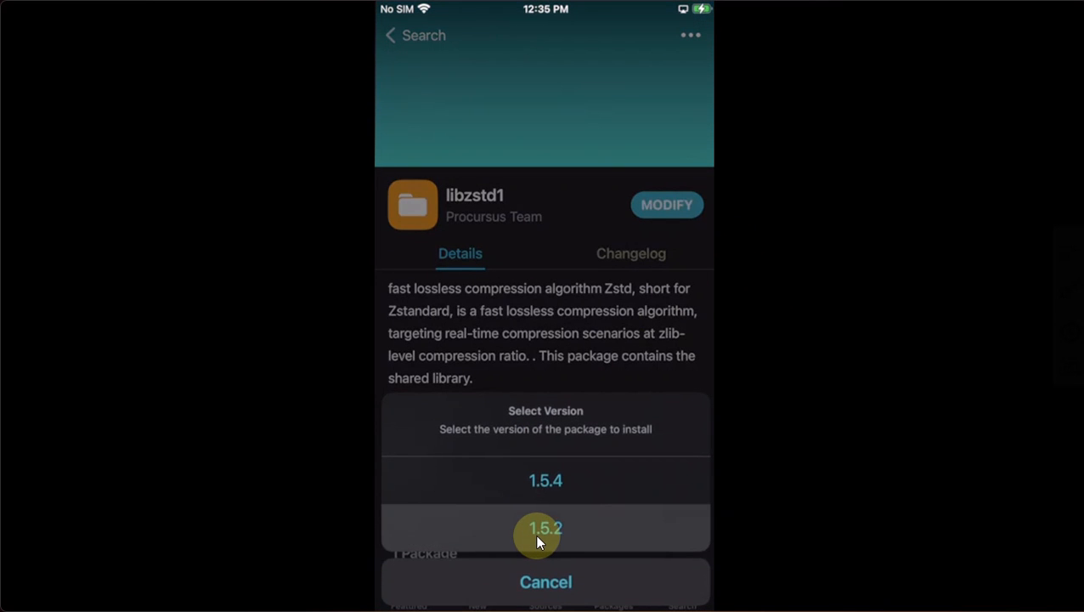
{"action": "left_click", "coordinate": [545, 527]}
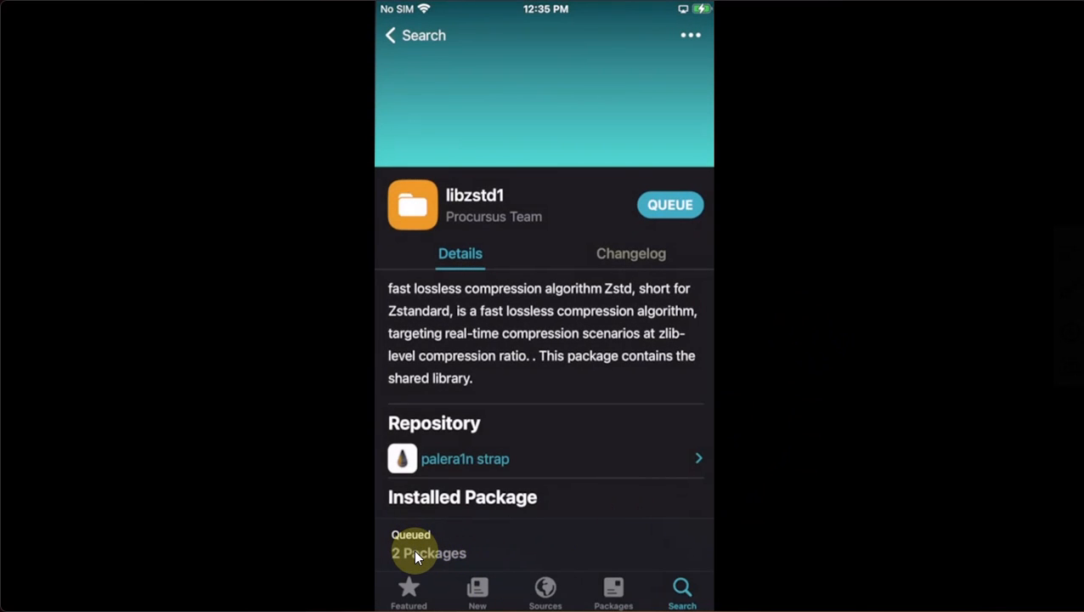
{"action": "left_click", "coordinate": [427, 553]}
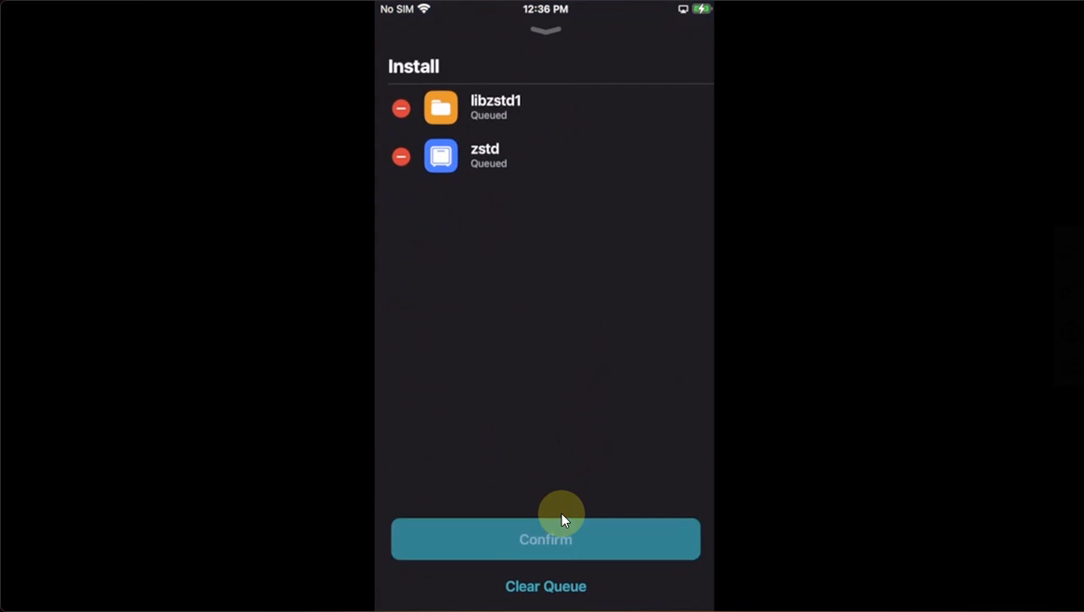
{"action": "left_click", "coordinate": [545, 538]}
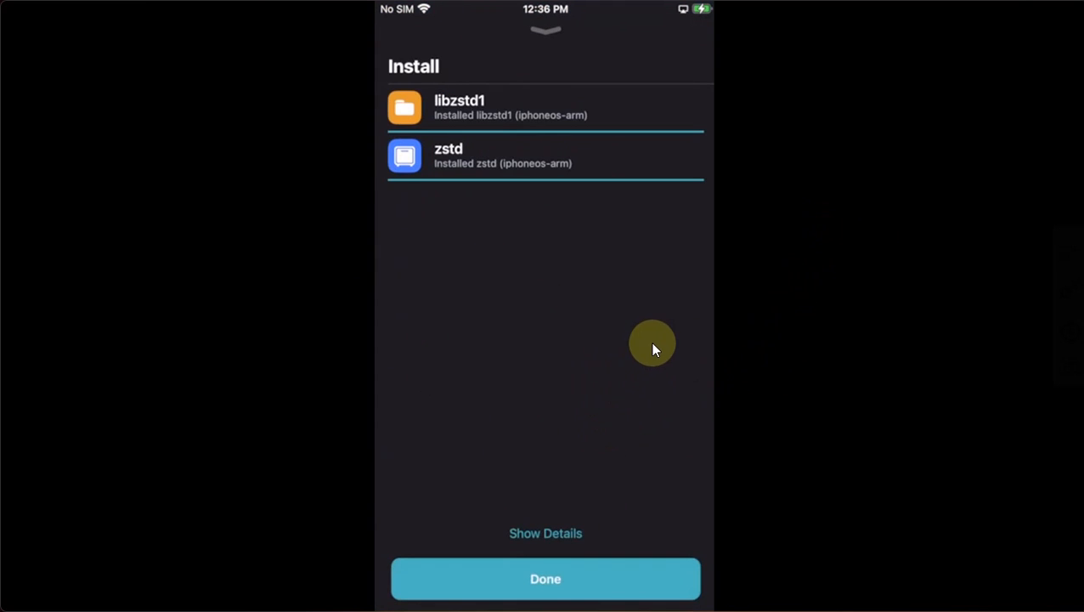
{"action": "left_click", "coordinate": [544, 578]}
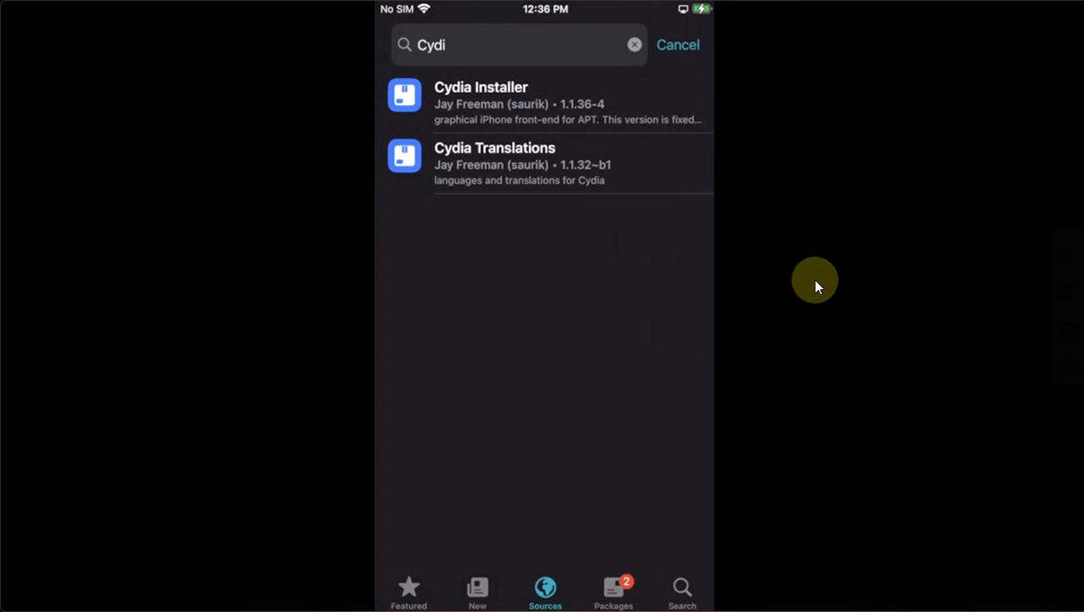
- Install Cydia Installer with bzip2, gzip and xz-utils, then restart SpringBoard
{"action": "left_click", "coordinate": [481, 101]}
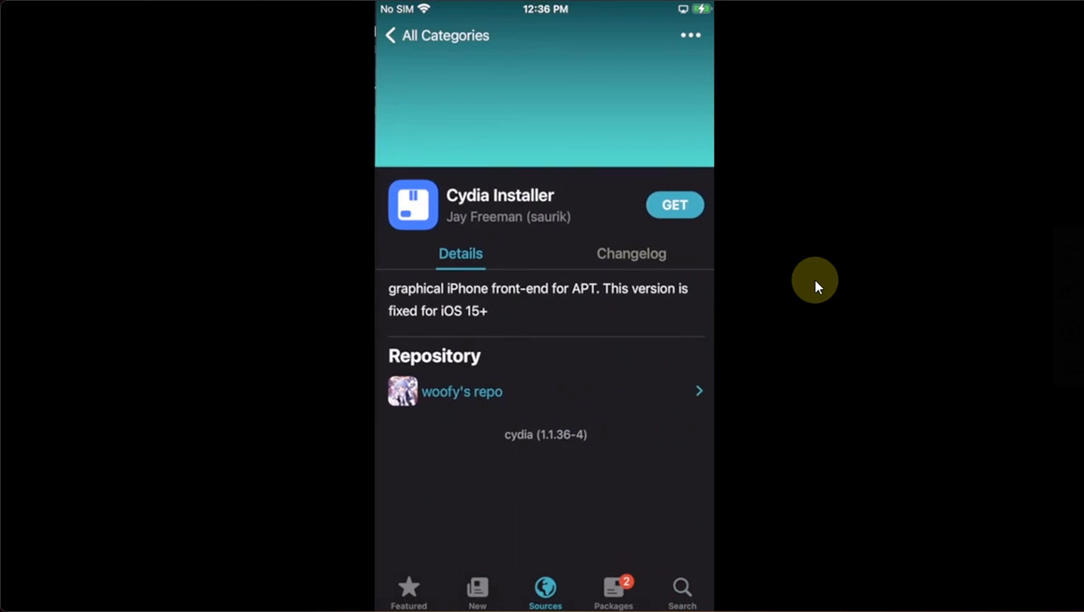
{"action": "left_click", "coordinate": [673, 205]}
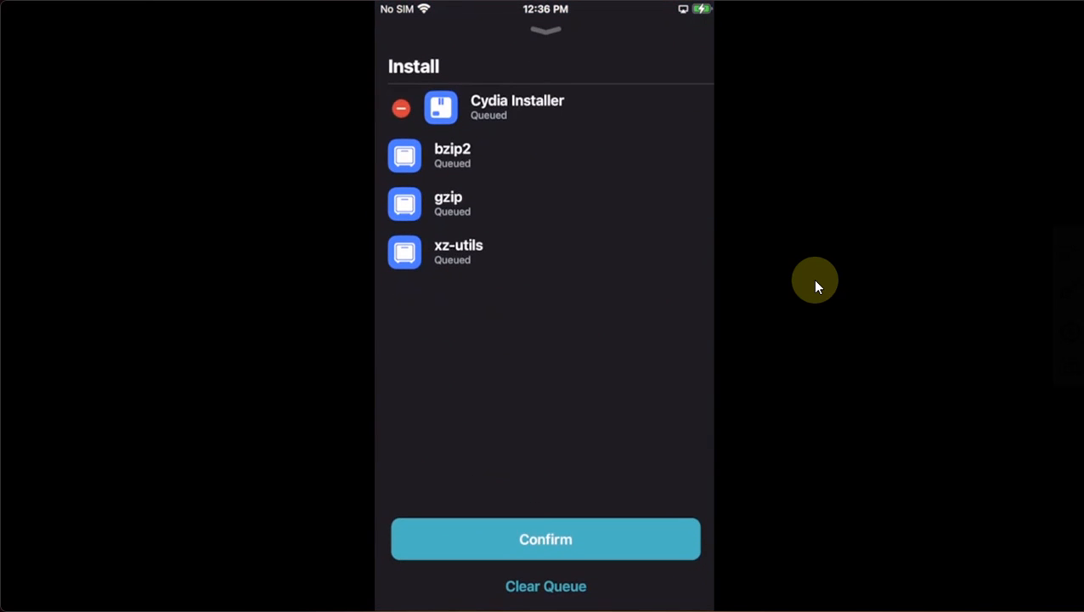
{"action": "left_click", "coordinate": [545, 538]}
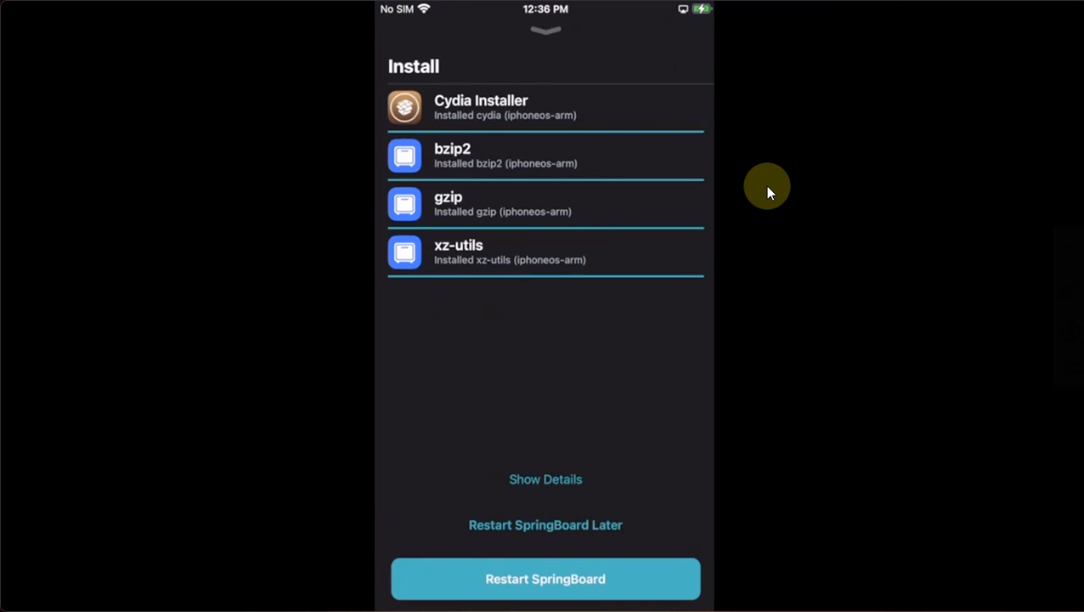
{"action": "left_click", "coordinate": [545, 579]}
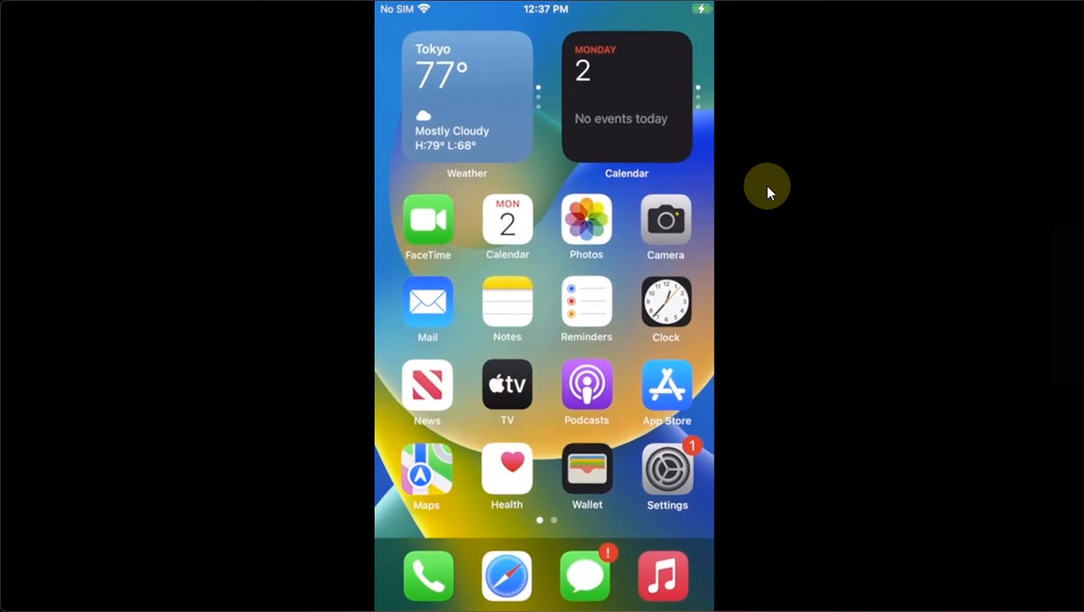
- Launch Cydia from the second home screen page
{"action": "scroll", "scroll_direction": "left", "scroll_amount": 3}
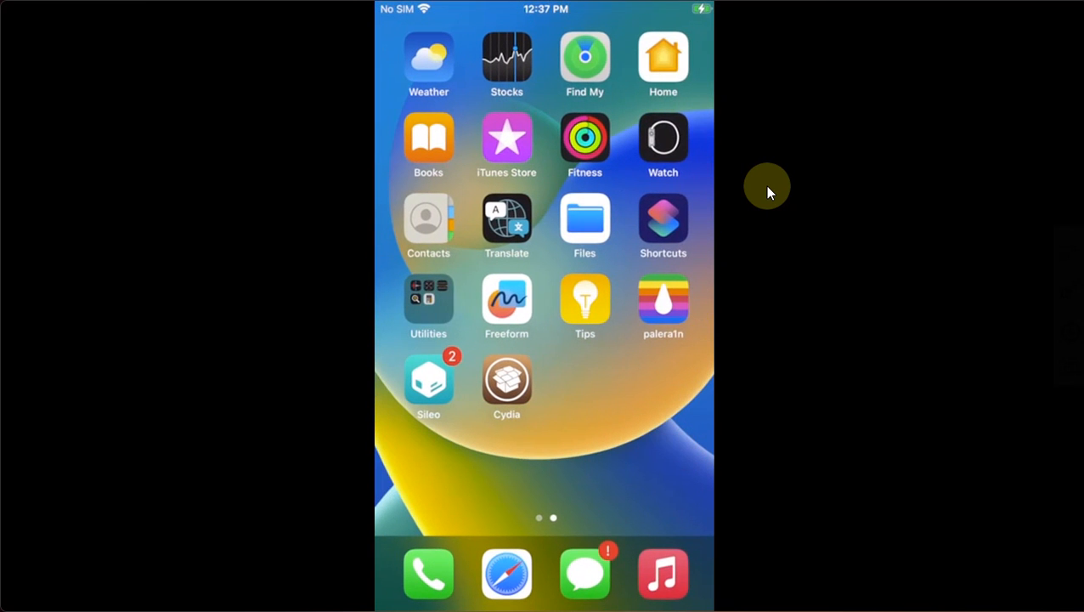
{"action": "left_click", "coordinate": [506, 380]}
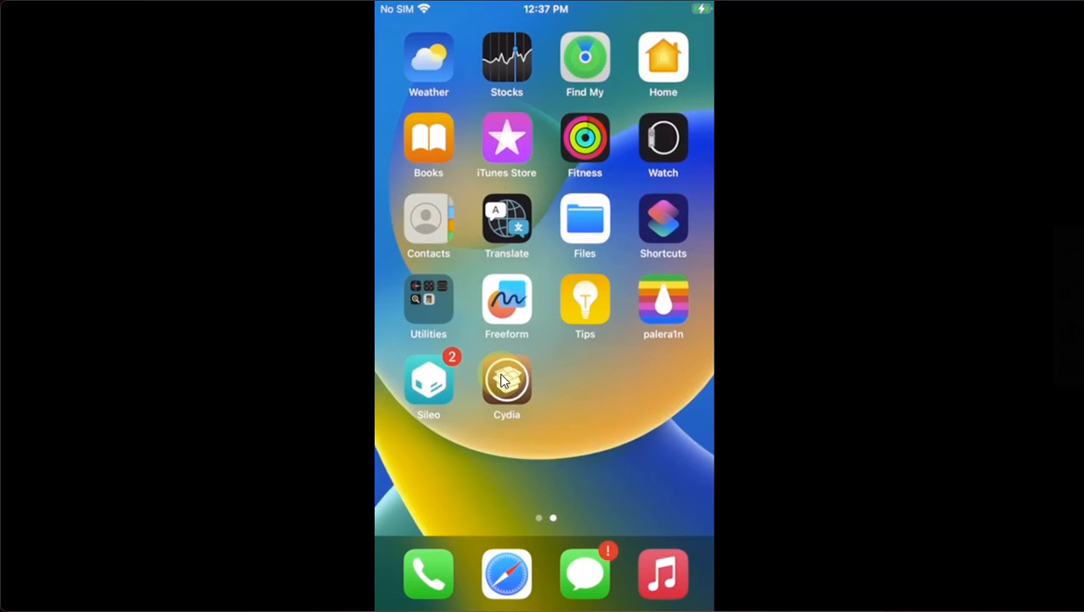
{"action": "left_click", "coordinate": [506, 379]}
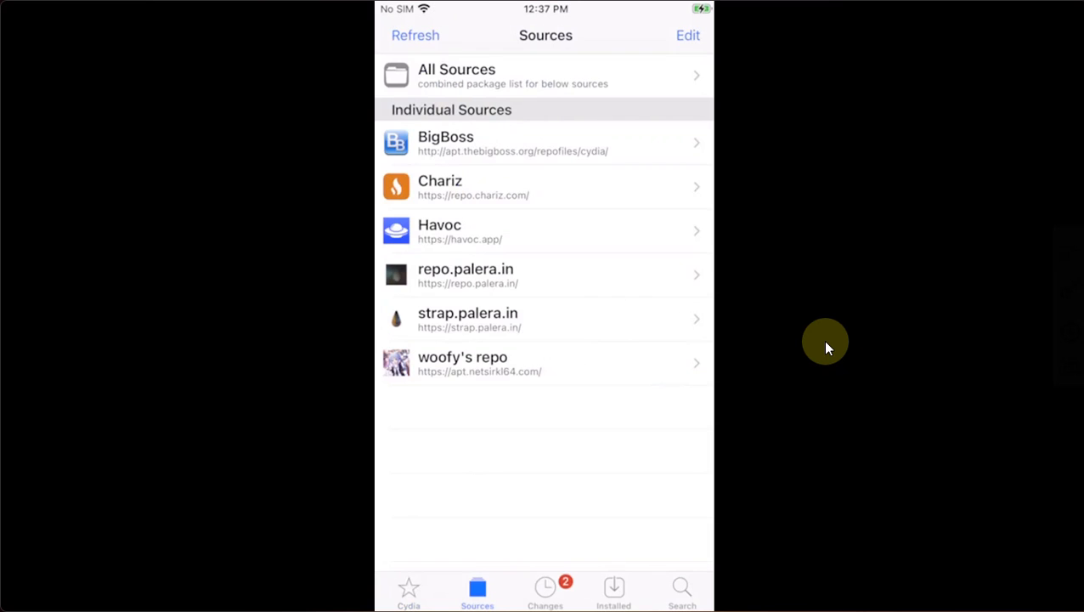
- Show Cydia's Changes page listing libzstd1 and zstd upgrades
{"action": "left_click", "coordinate": [409, 595]}
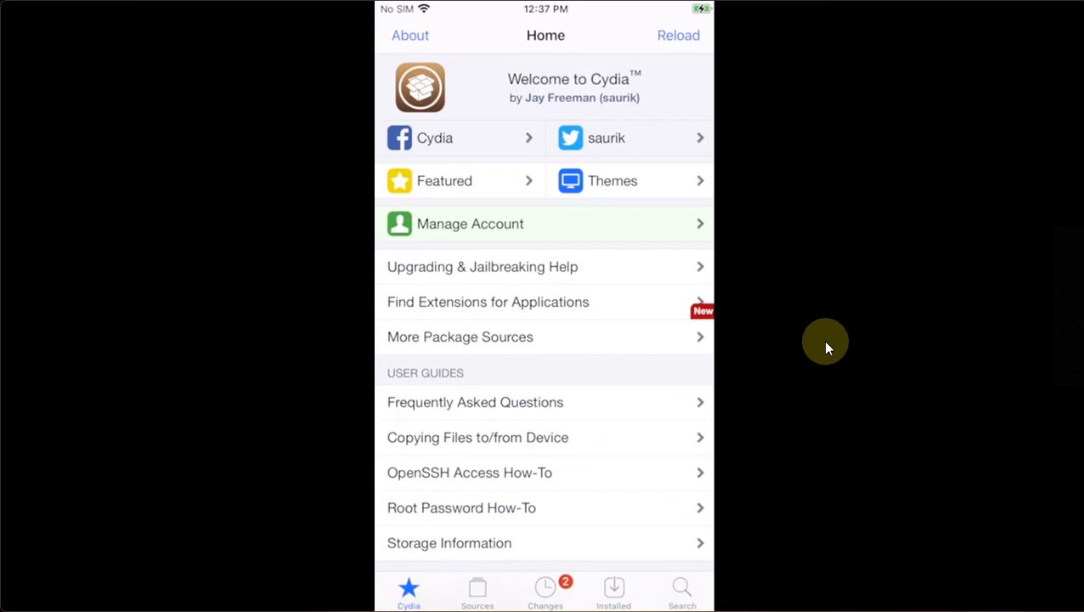
{"action": "left_click", "coordinate": [545, 591]}
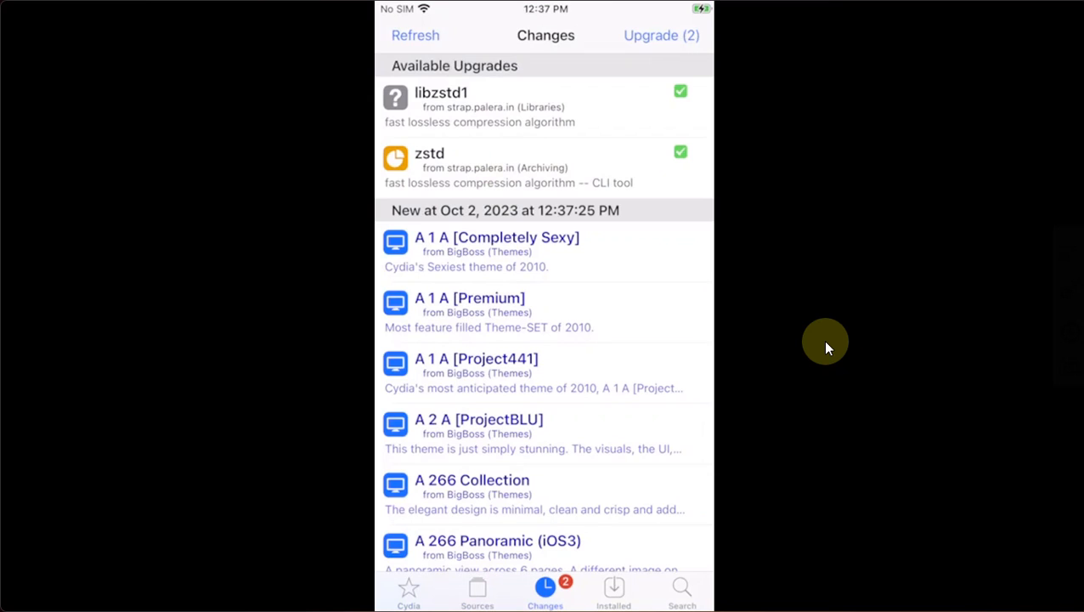
- Upgrade libzstd1 and zstd and confirm the extra required installs
{"action": "left_click", "coordinate": [661, 34]}
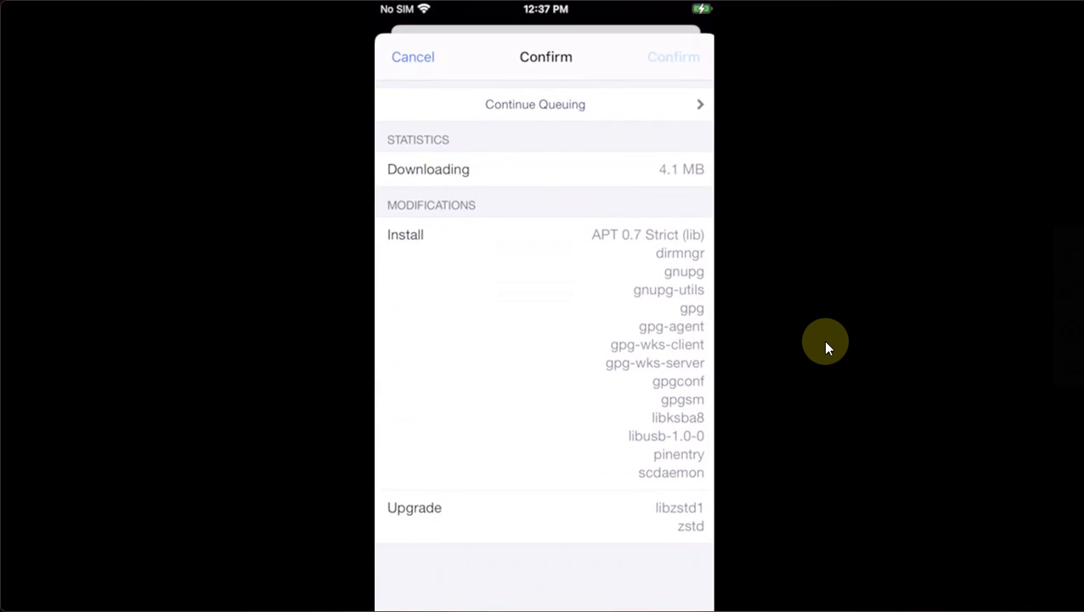
{"action": "left_click", "coordinate": [673, 57]}
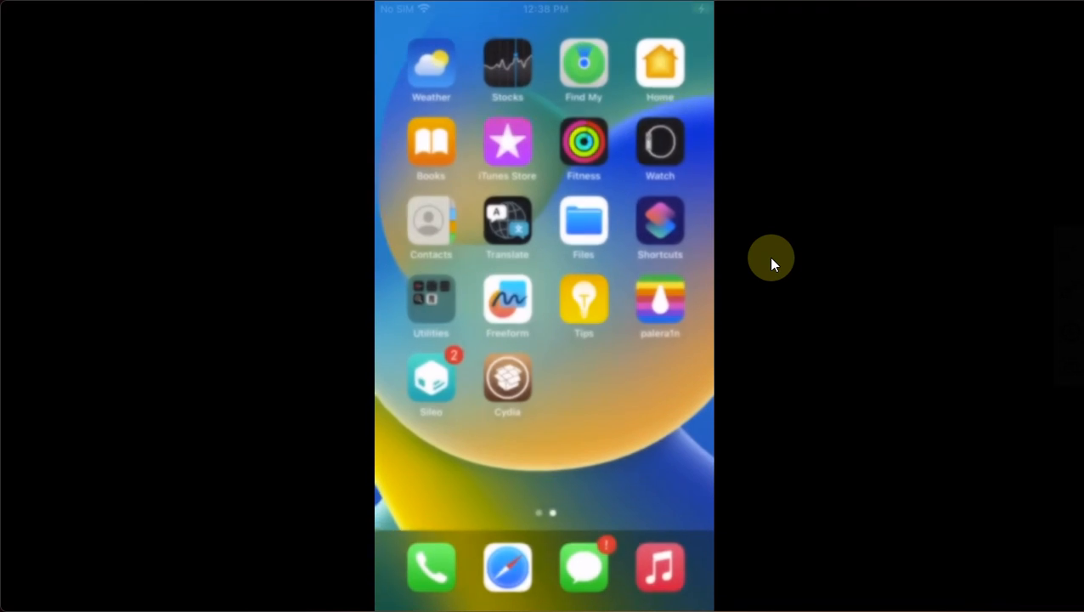
- Reopen Cydia, check the Changes list for remaining upgrades, and return Home
{"action": "left_click", "coordinate": [507, 380]}
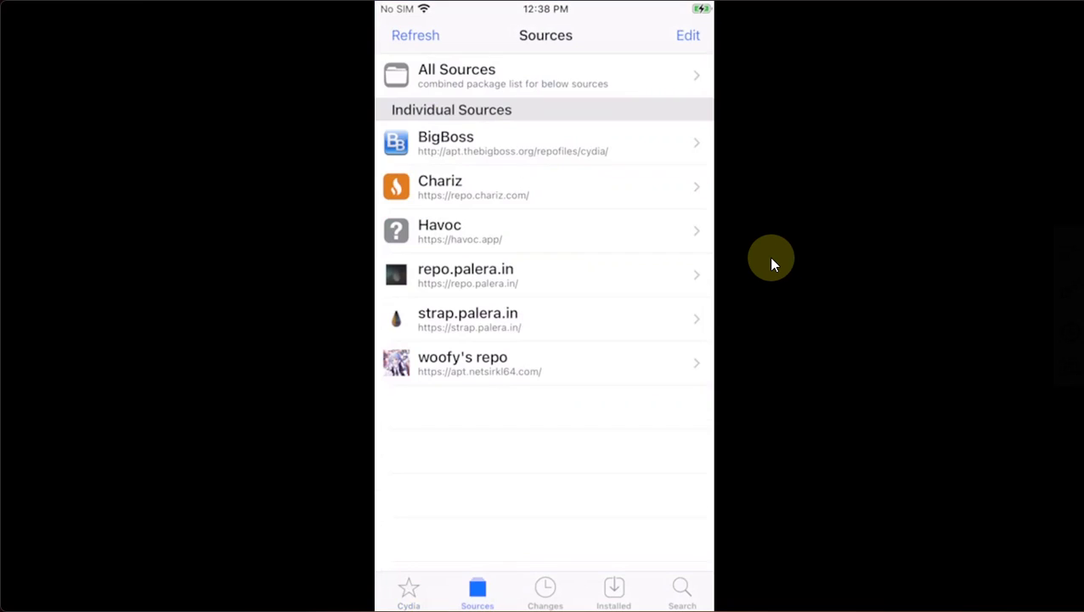
{"action": "left_click", "coordinate": [542, 607]}
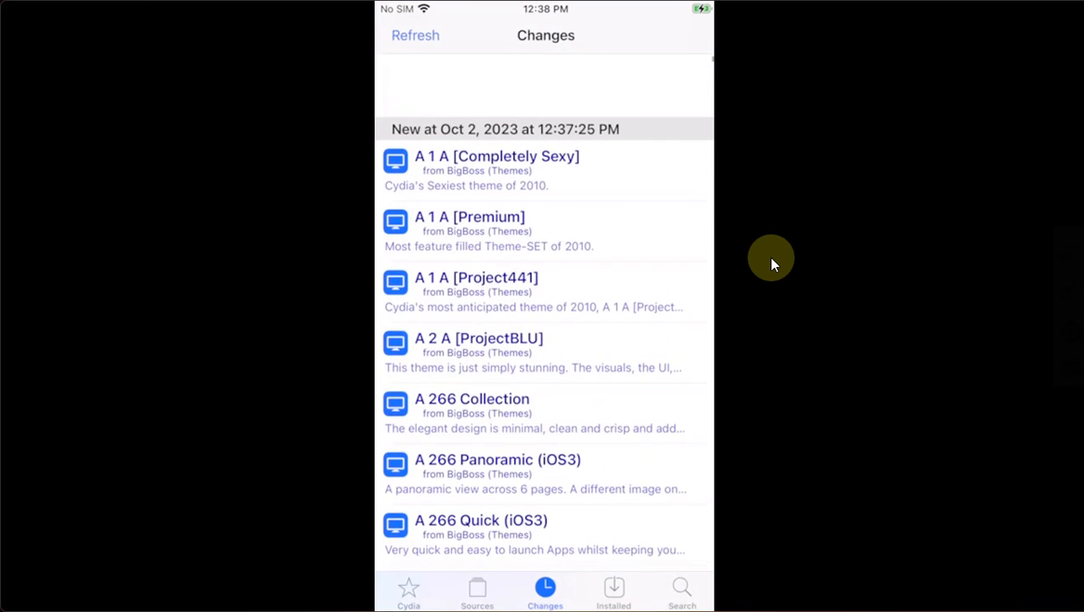
{"action": "left_click", "coordinate": [409, 608]}
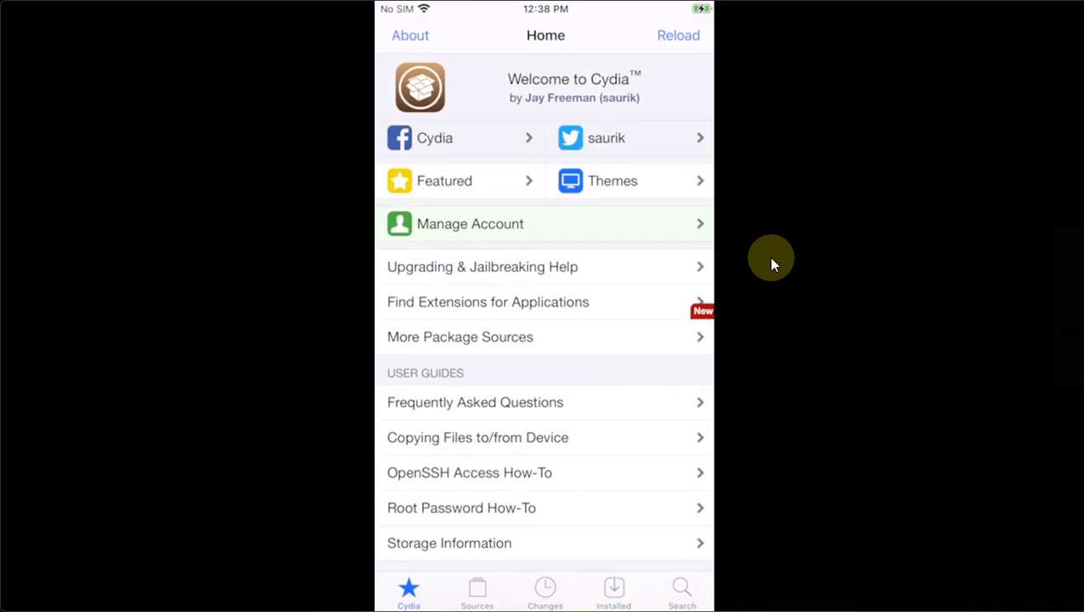
- Scroll the Cydia Home page and bring up the newly added BigBoss packages
{"action": "scroll", "scroll_direction": "down", "scroll_amount": 3}
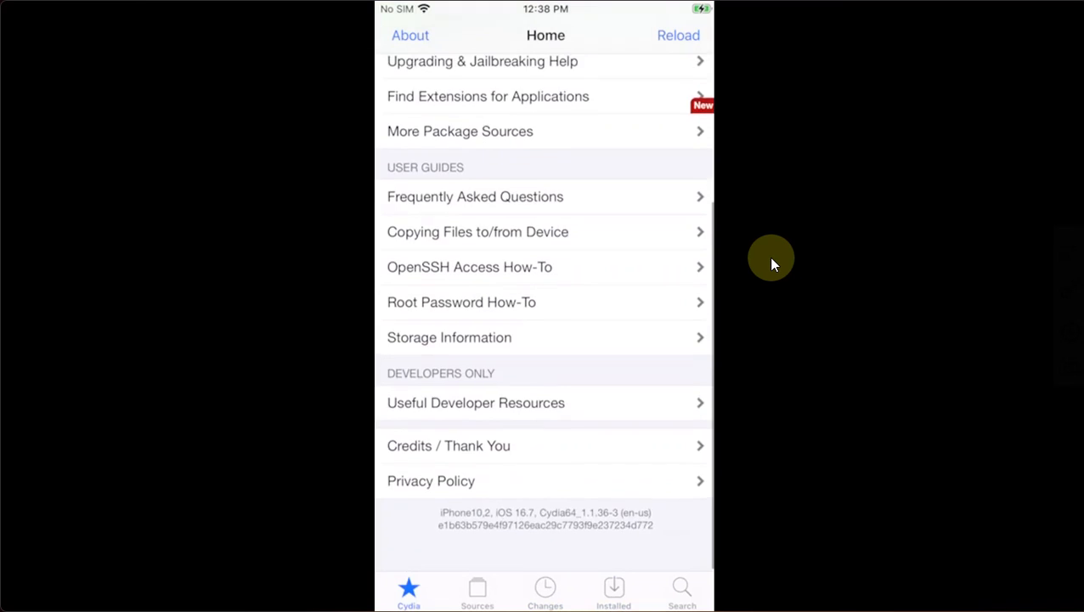
{"action": "scroll", "scroll_direction": "down", "scroll_amount": 3}
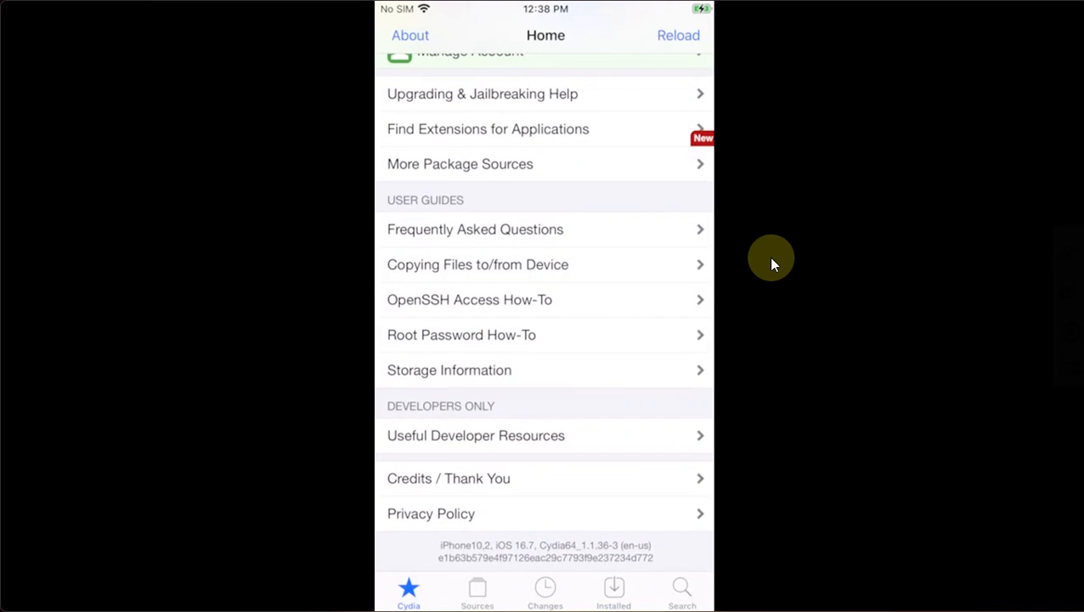
{"action": "left_click", "coordinate": [545, 591]}
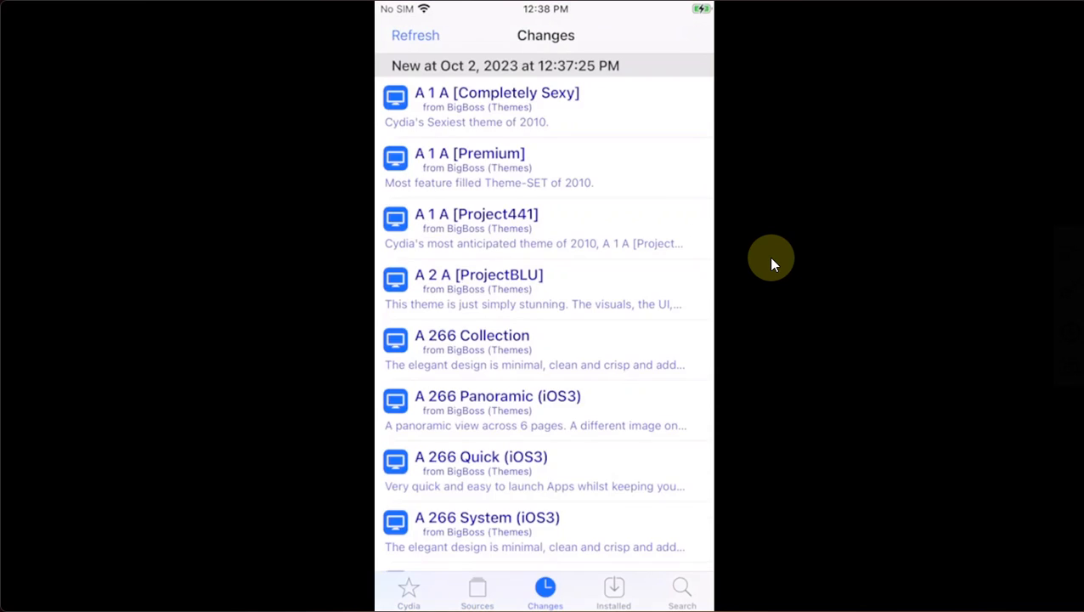
{"action": "left_click", "coordinate": [613, 588]}
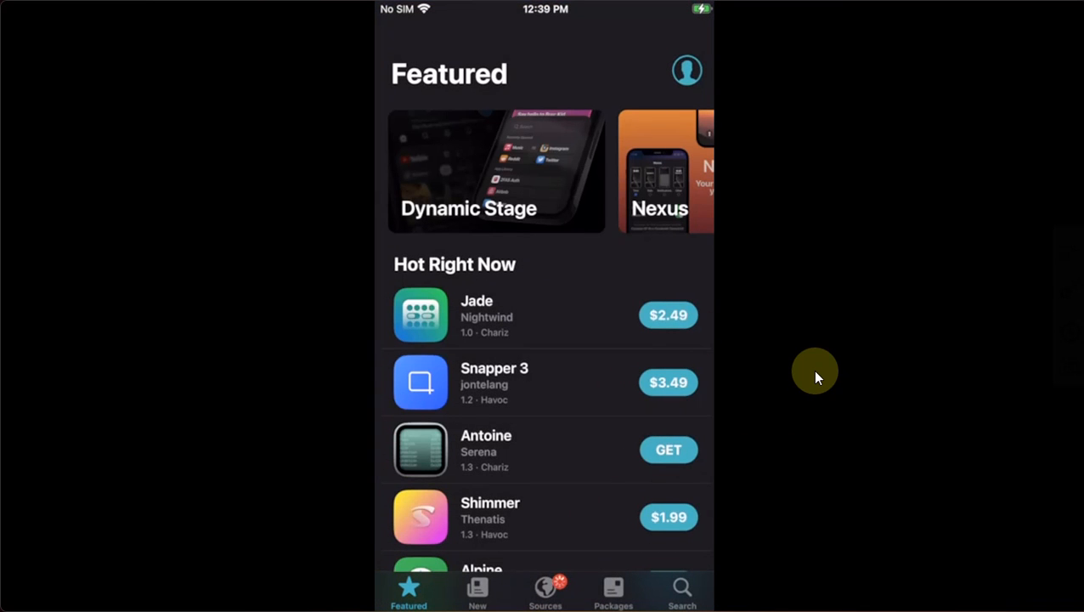
- Leave Sileo's Featured page and go back to the home screen
{"action": "left_click", "coordinate": [545, 590]}
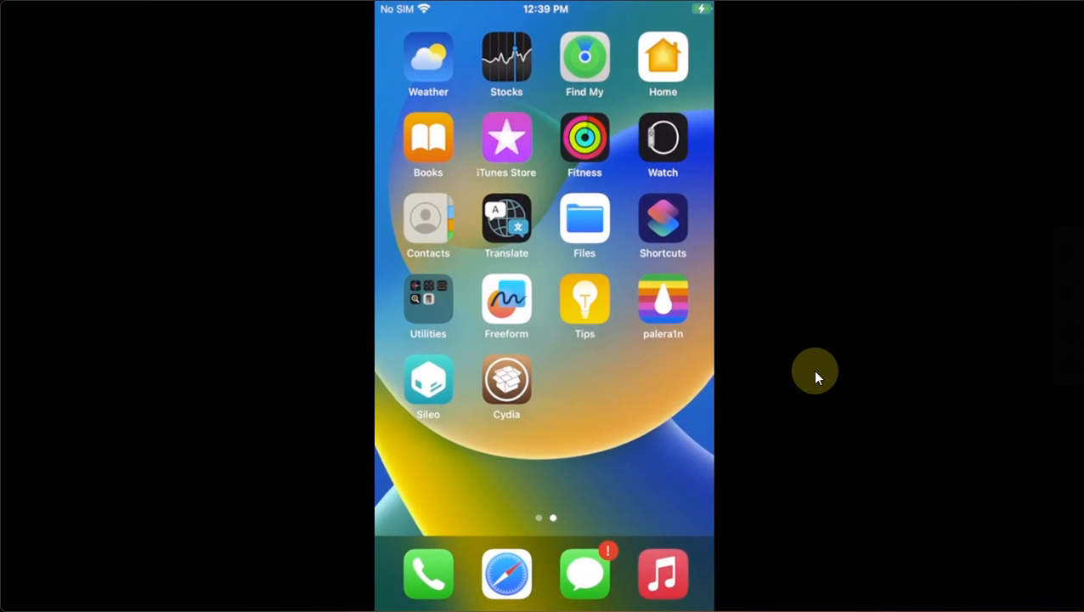
- Search Cydia for Cylinder and confirm installing Cylinder Reborn with its dependencies
{"action": "left_click", "coordinate": [506, 377]}
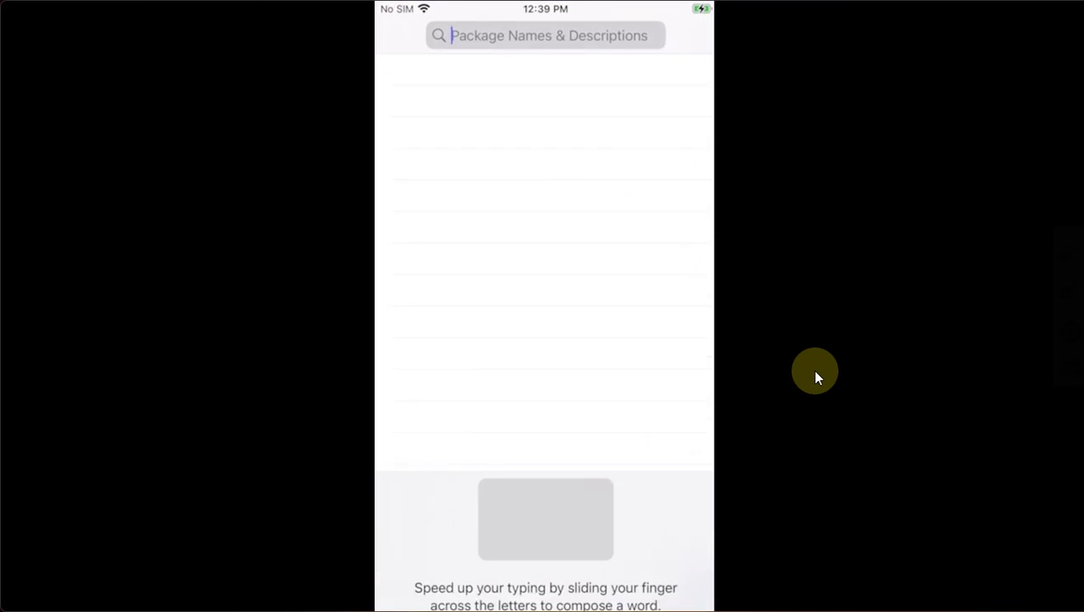
{"action": "type", "text": "c"}
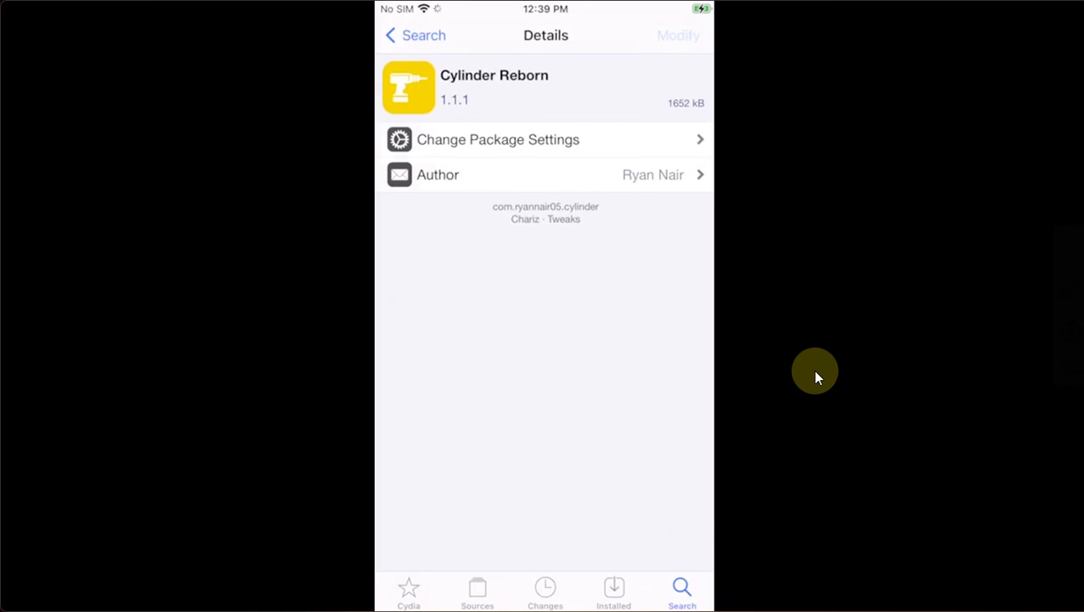
{"action": "left_click", "coordinate": [678, 35]}
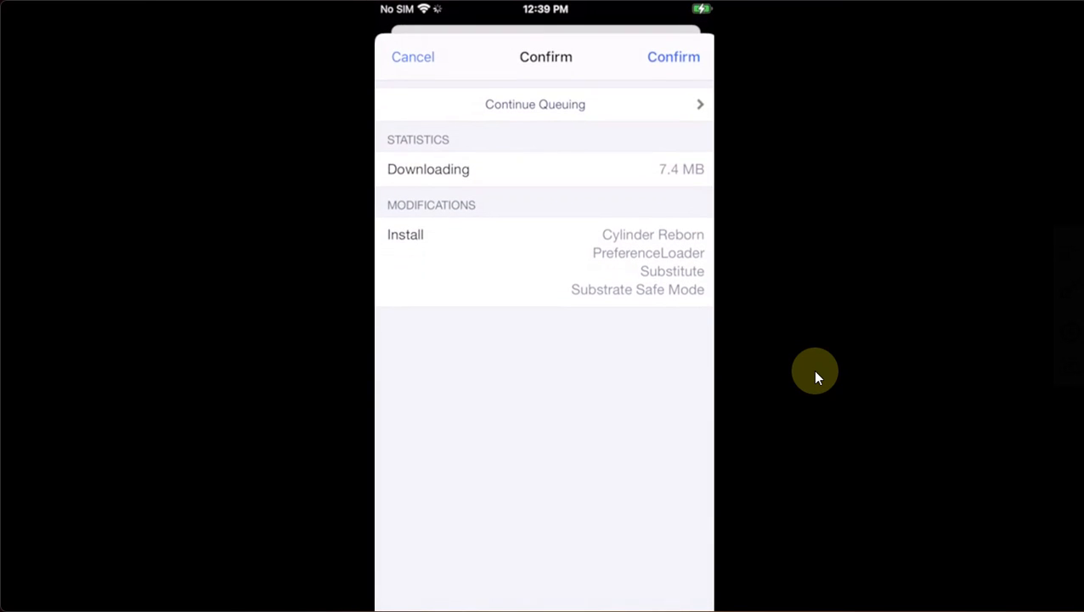
{"action": "left_click", "coordinate": [673, 57]}
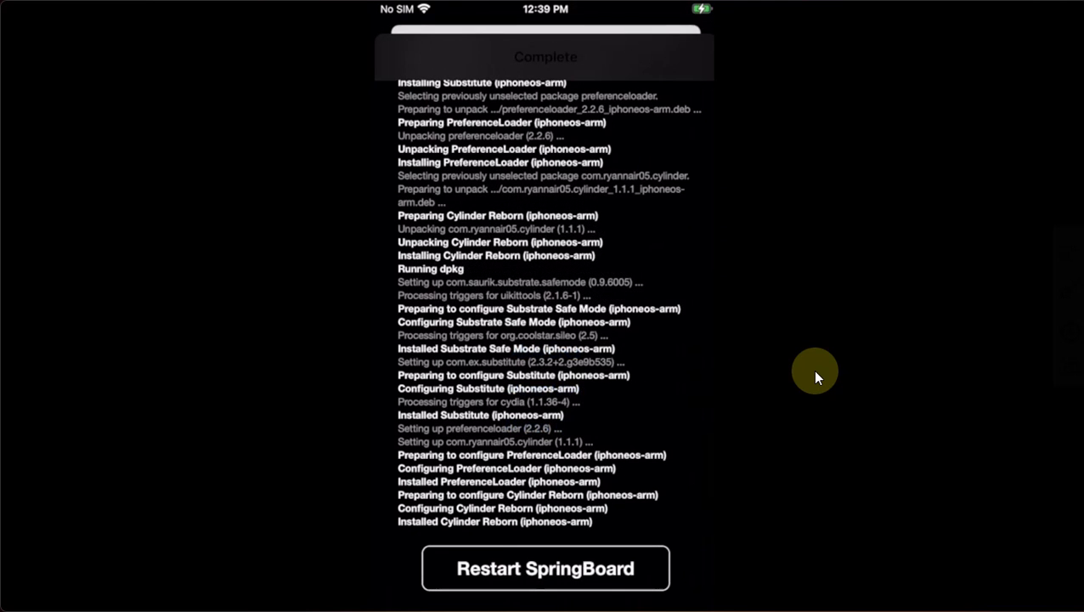
- Restart SpringBoard, then respring again from palera1n's quick actions to load the tweak
{"action": "left_click", "coordinate": [542, 568]}
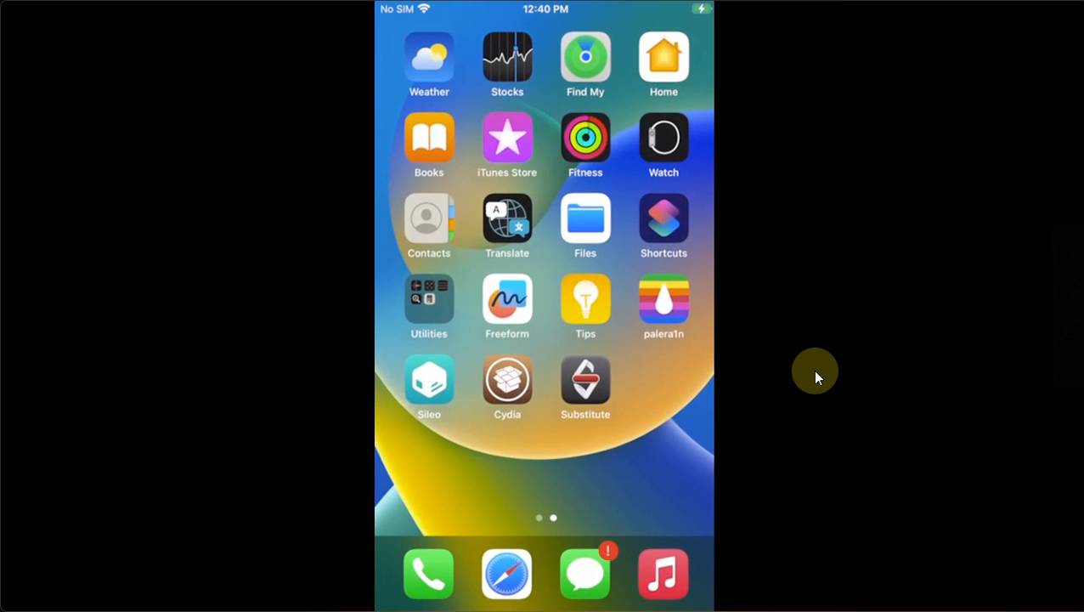
{"action": "left_click", "coordinate": [663, 307]}
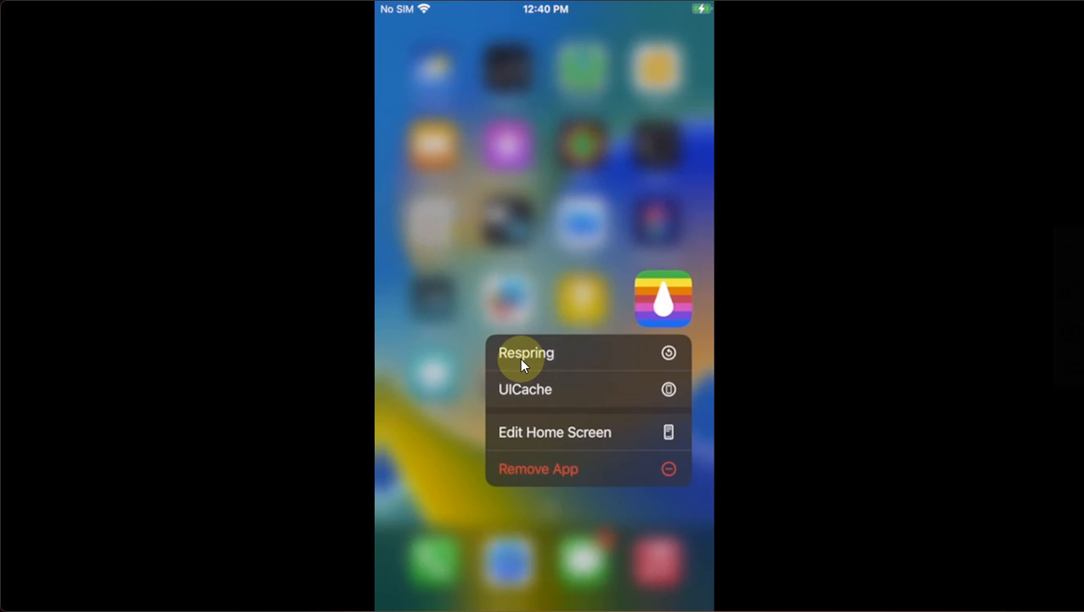
{"action": "left_click", "coordinate": [525, 353]}
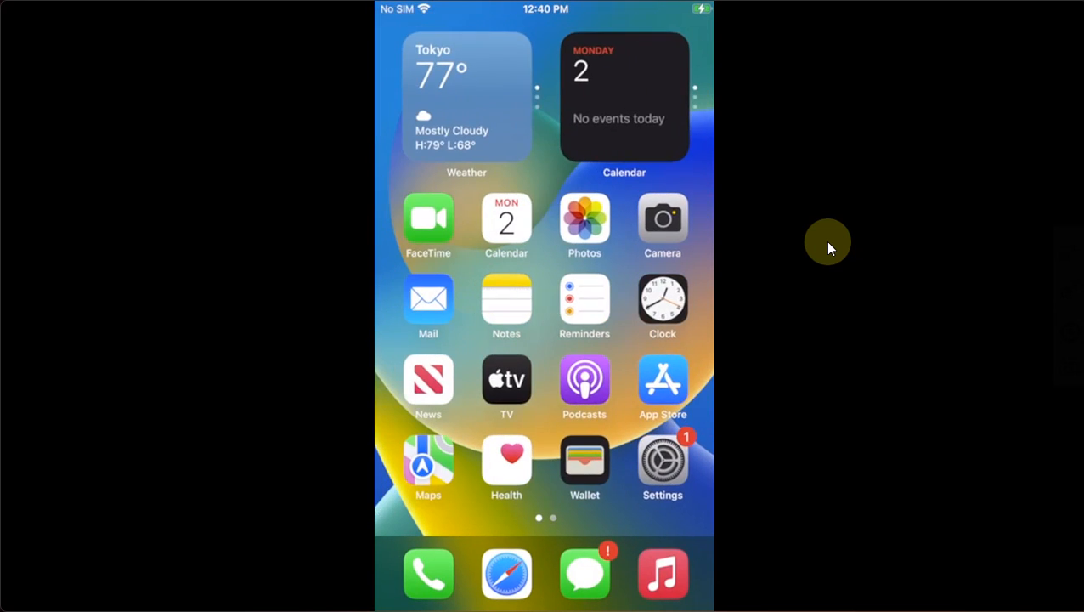
- Swipe between home screen pages to test Cylinder's animation, then reopen Cydia
{"action": "scroll", "scroll_direction": "left", "scroll_amount": 3}
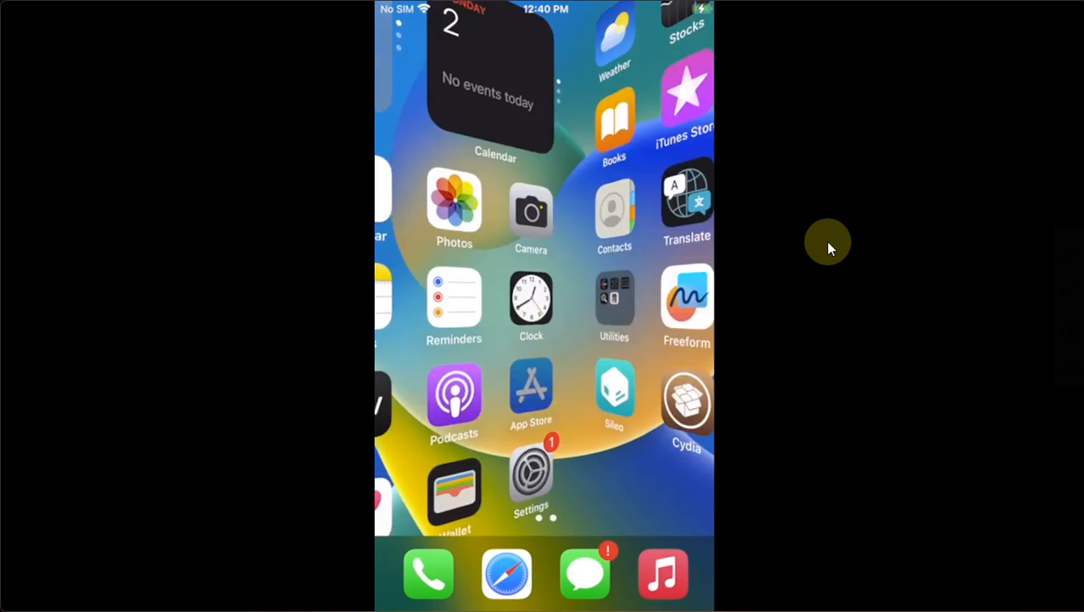
{"action": "scroll", "scroll_direction": "left", "scroll_amount": 3}
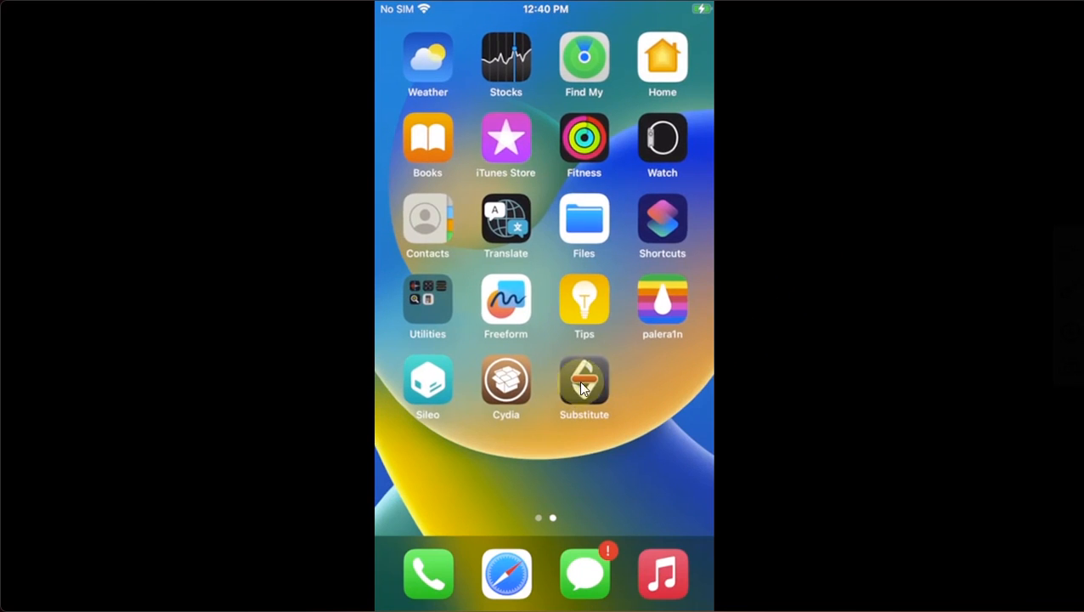
{"action": "left_click", "coordinate": [584, 380]}
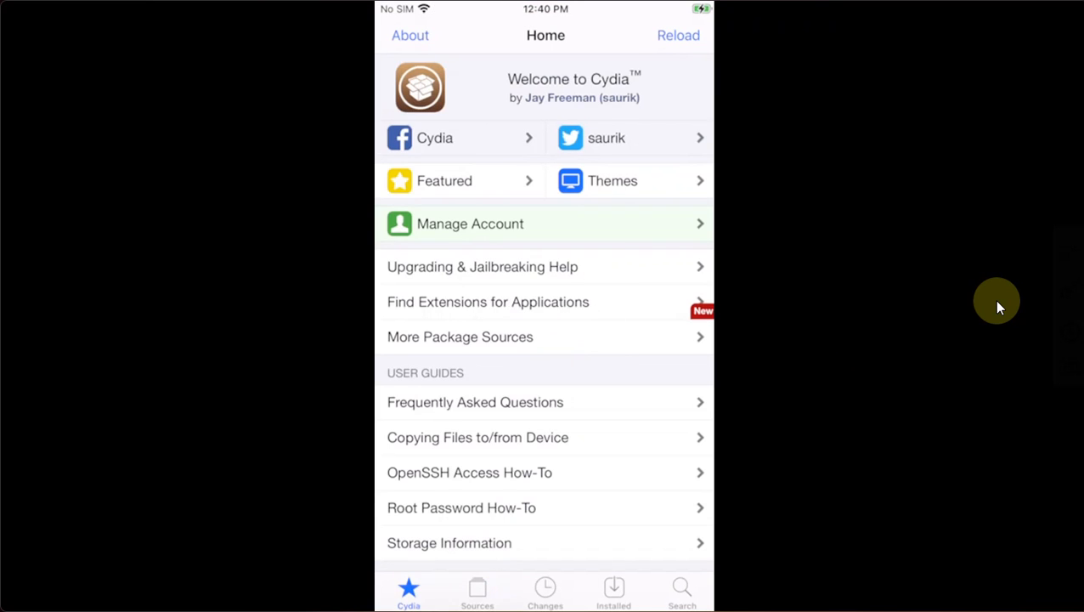
- Browse Sources, Changes and Installed, finding Cylinder Reborn from Chariz installed
{"action": "left_click", "coordinate": [475, 591]}
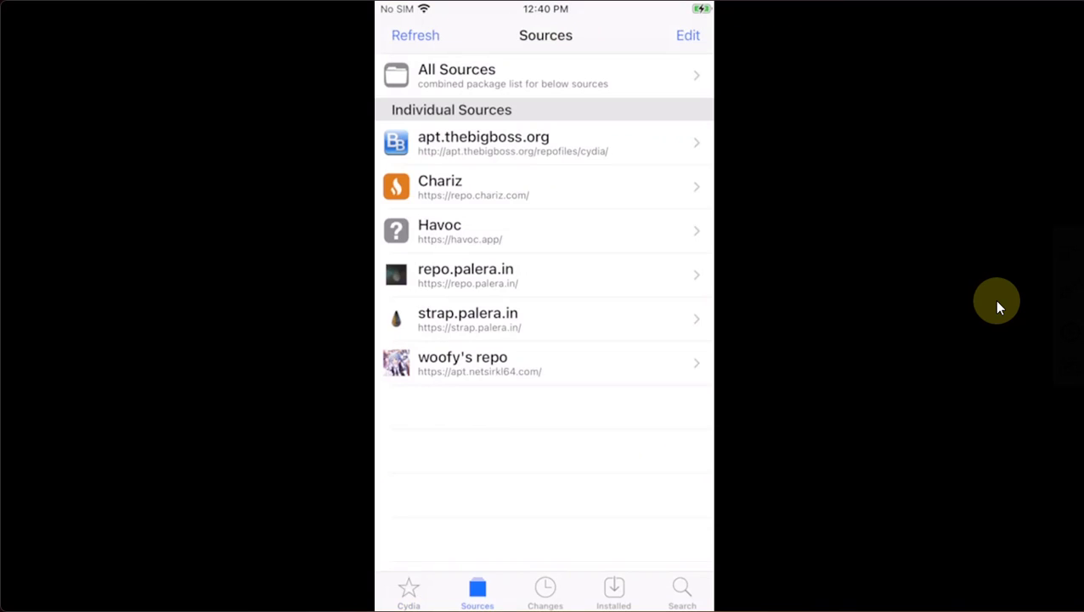
{"action": "left_click", "coordinate": [545, 592]}
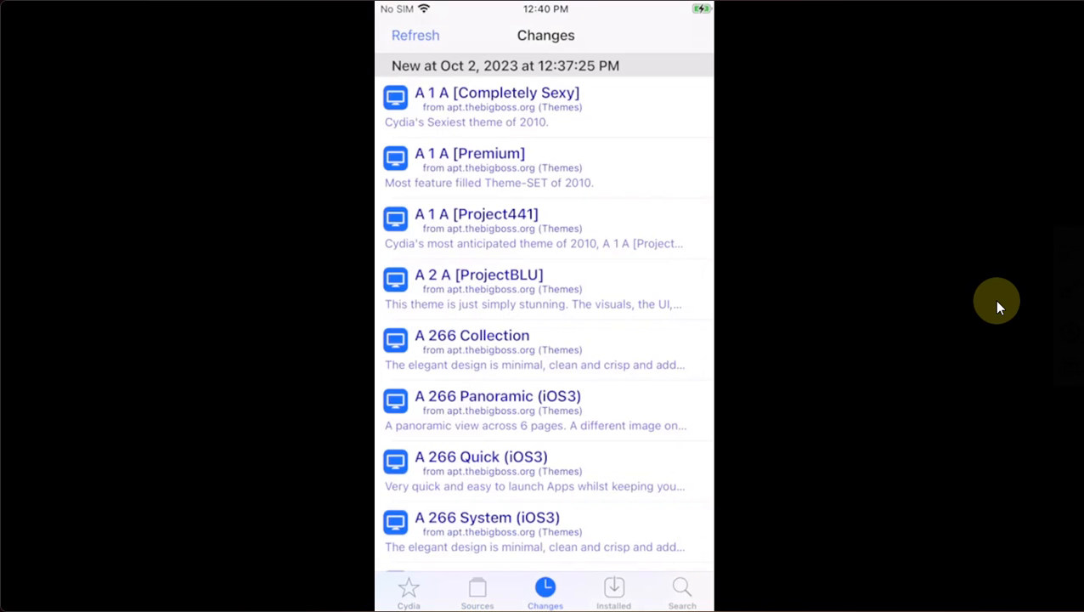
{"action": "left_click", "coordinate": [614, 591]}
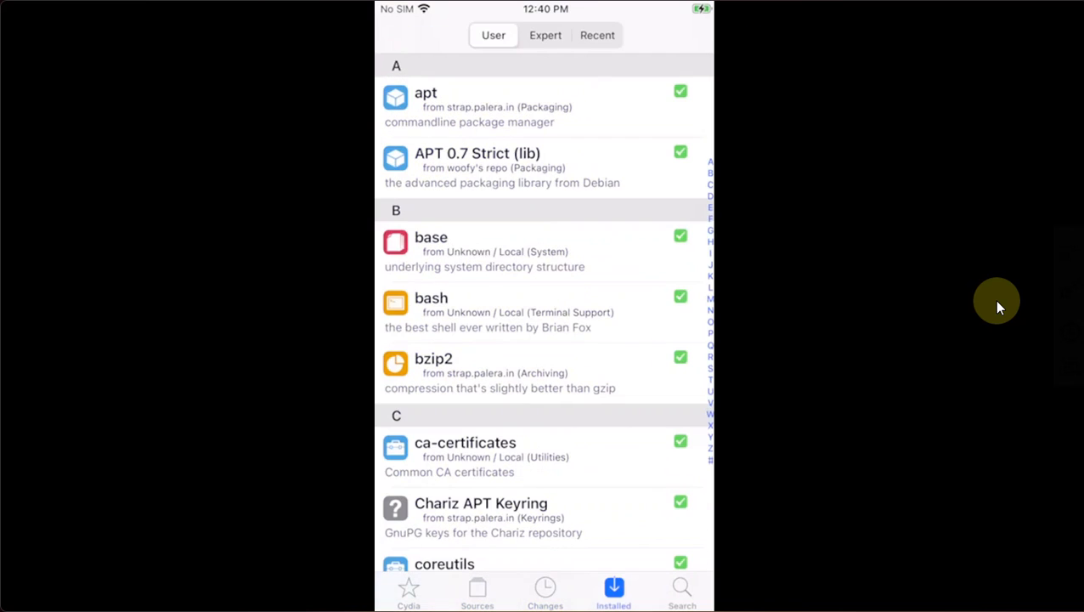
{"action": "scroll", "scroll_direction": "down", "scroll_amount": 3}
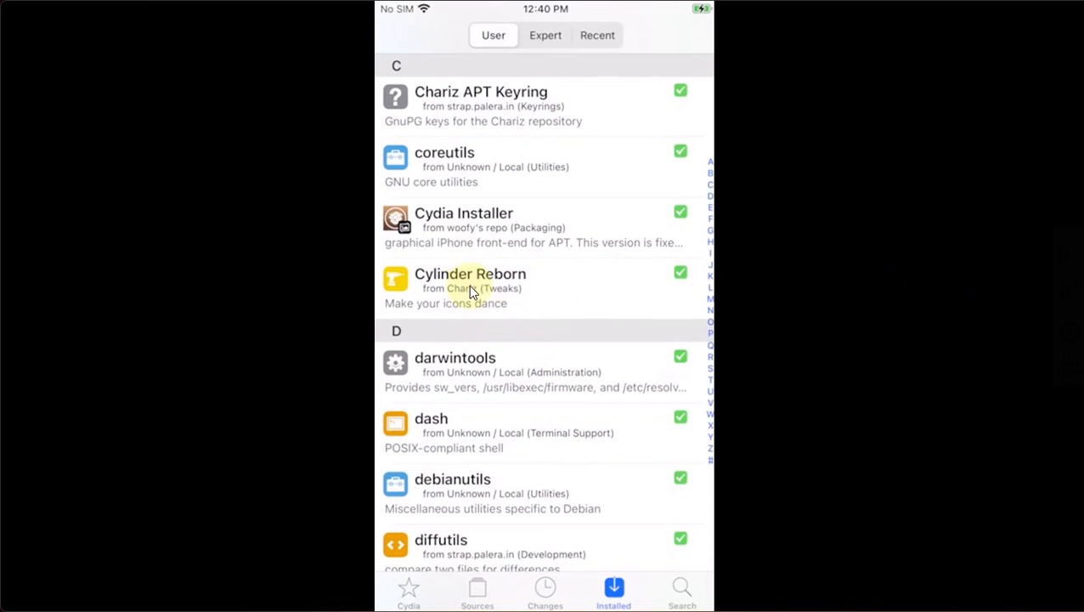
{"action": "mouse_move", "coordinate": [760, 284]}
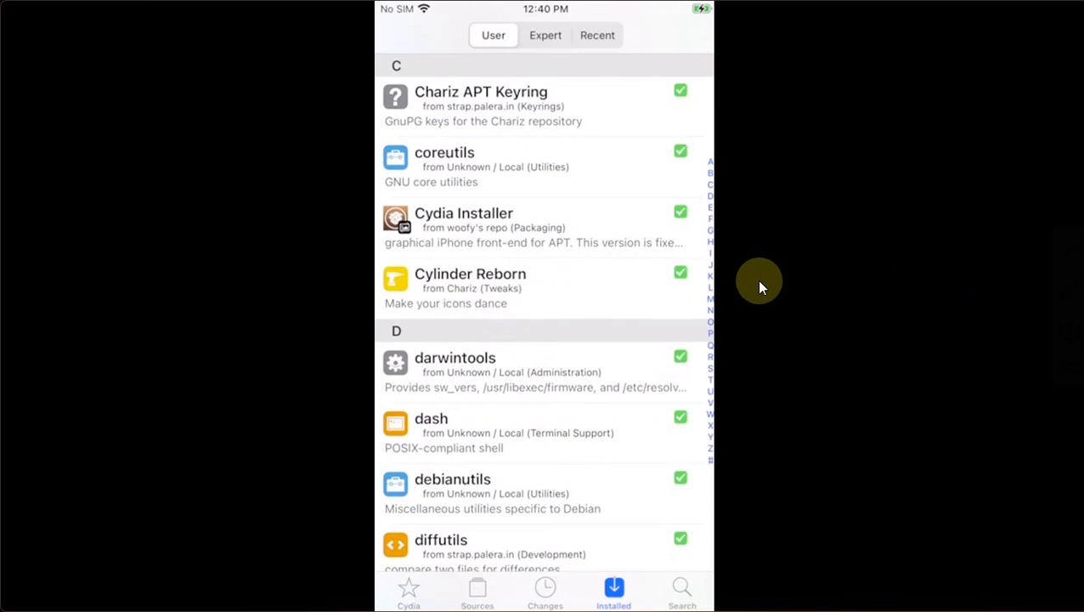
{"action": "left_click", "coordinate": [409, 595]}
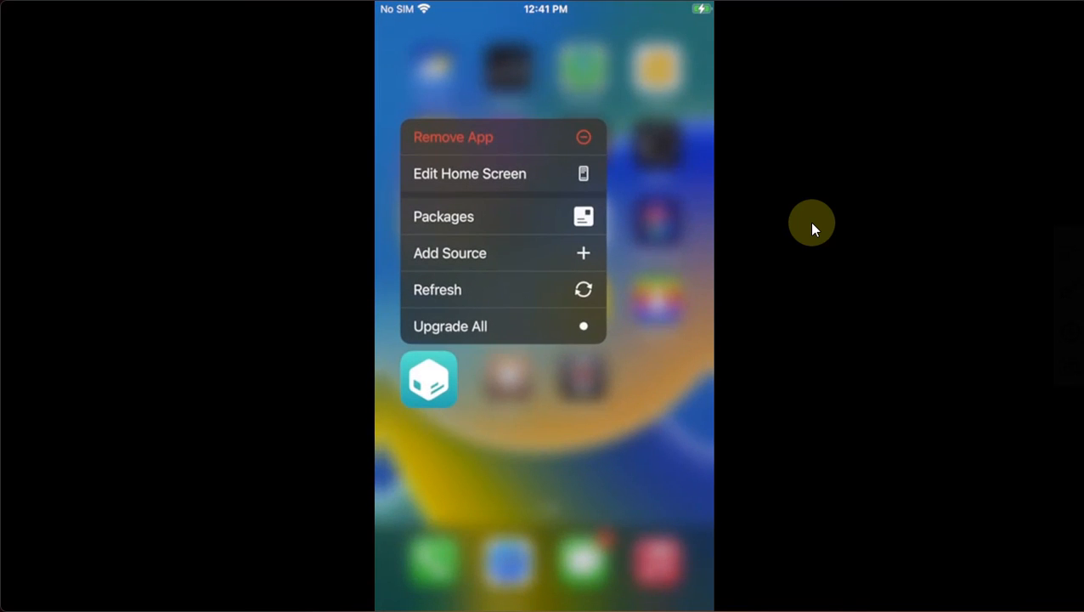
- Remove the Sileo icon from the second home page, then swipe to the first page
{"action": "left_click", "coordinate": [453, 137]}
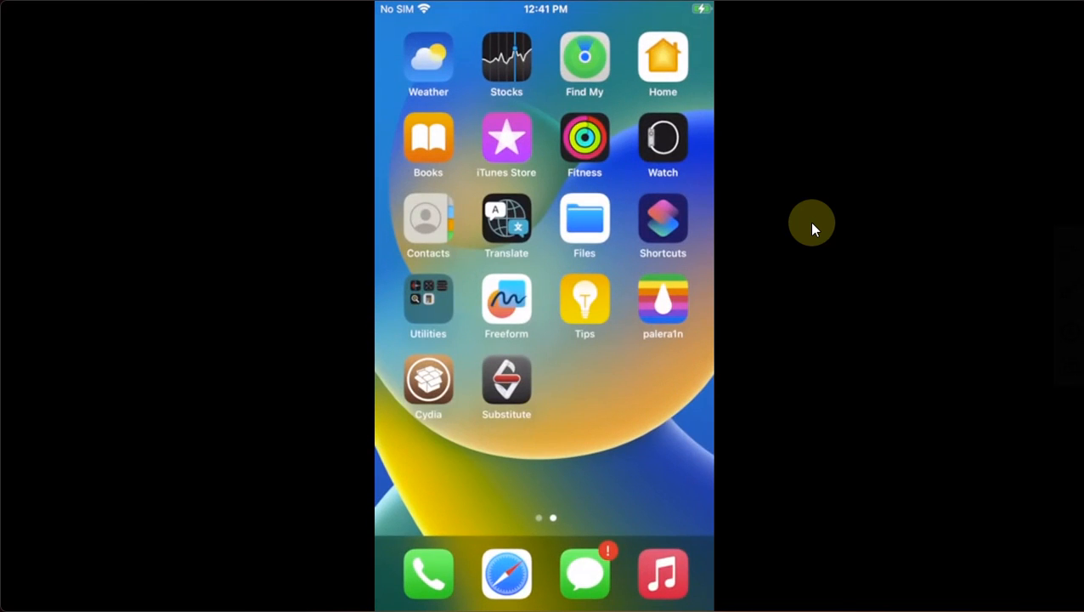
{"action": "scroll", "scroll_direction": "left", "scroll_amount": 3}
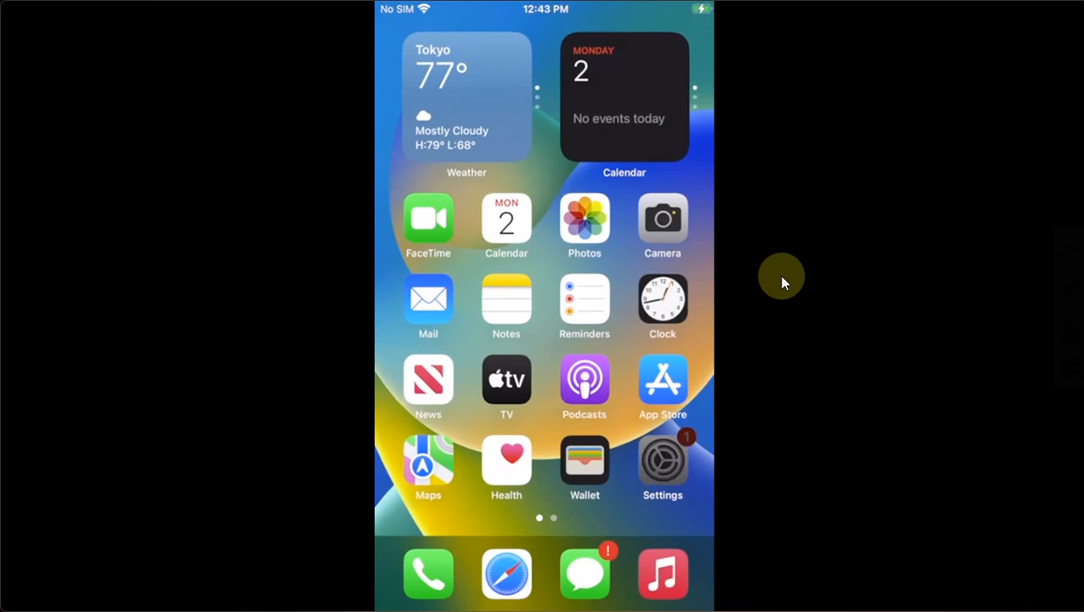
- Move to the second home page and launch Cydia from its icon
{"action": "left_click", "coordinate": [662, 460]}
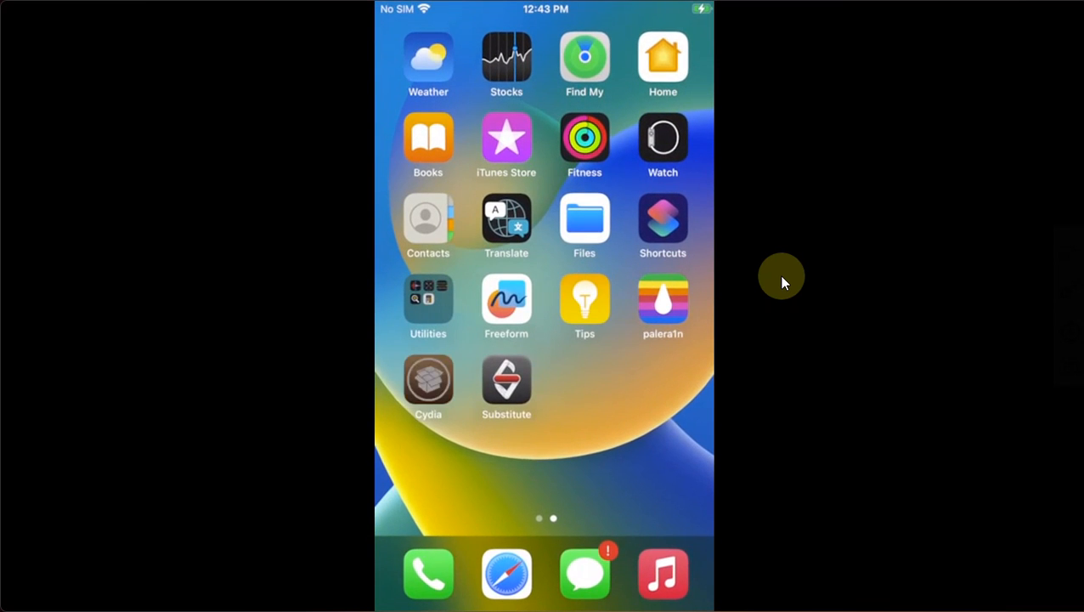
{"action": "left_click", "coordinate": [428, 378]}
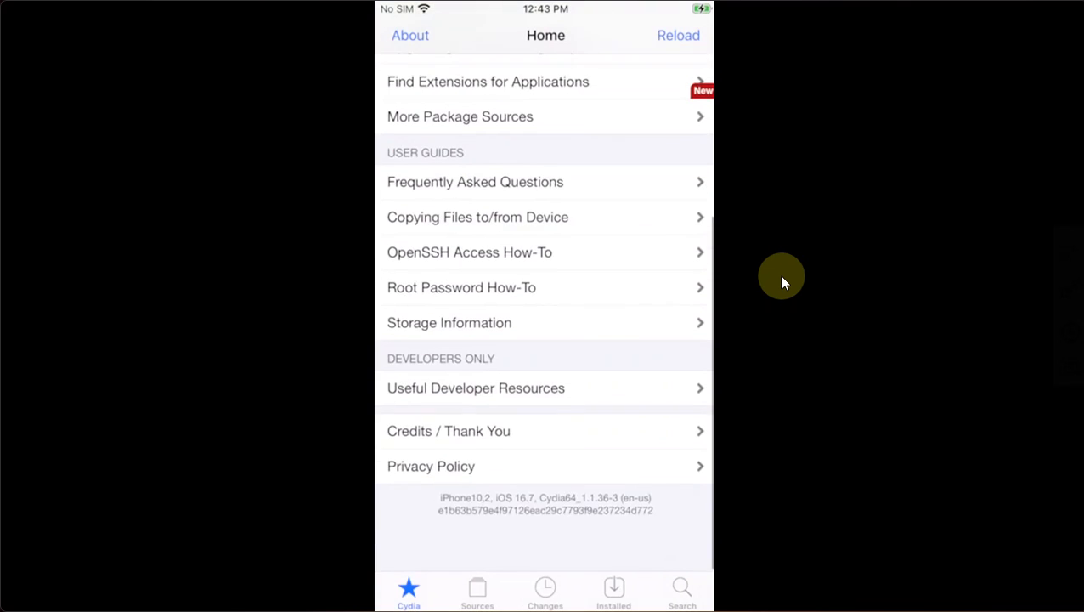